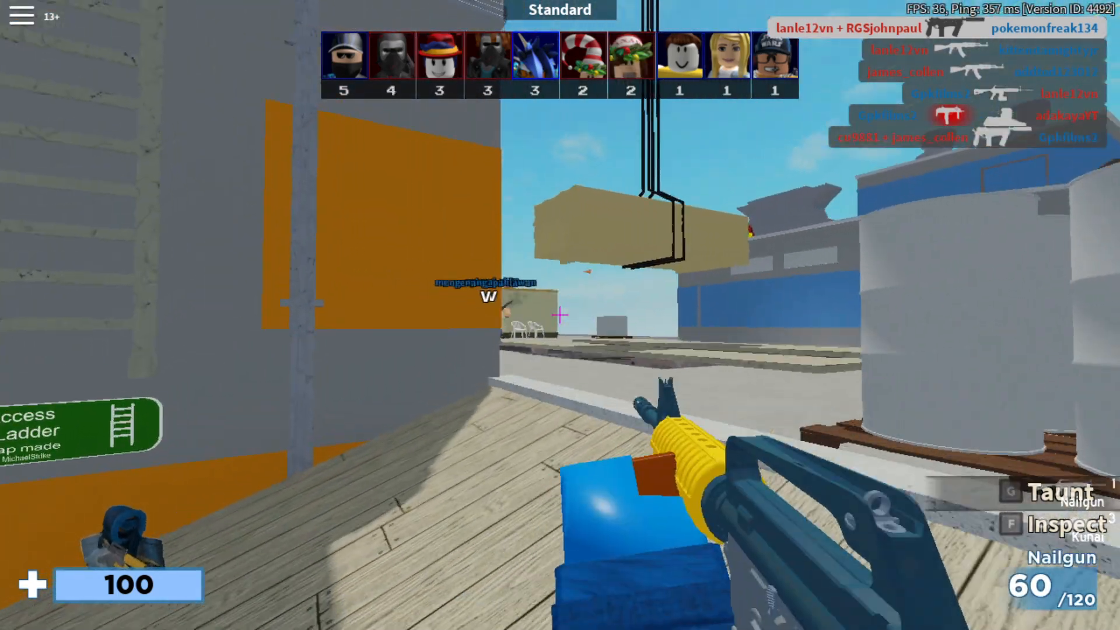
Step: Shoot at the enemy players during the Roblox Standard match
{"action": "left_click", "coordinate": [560, 313]}
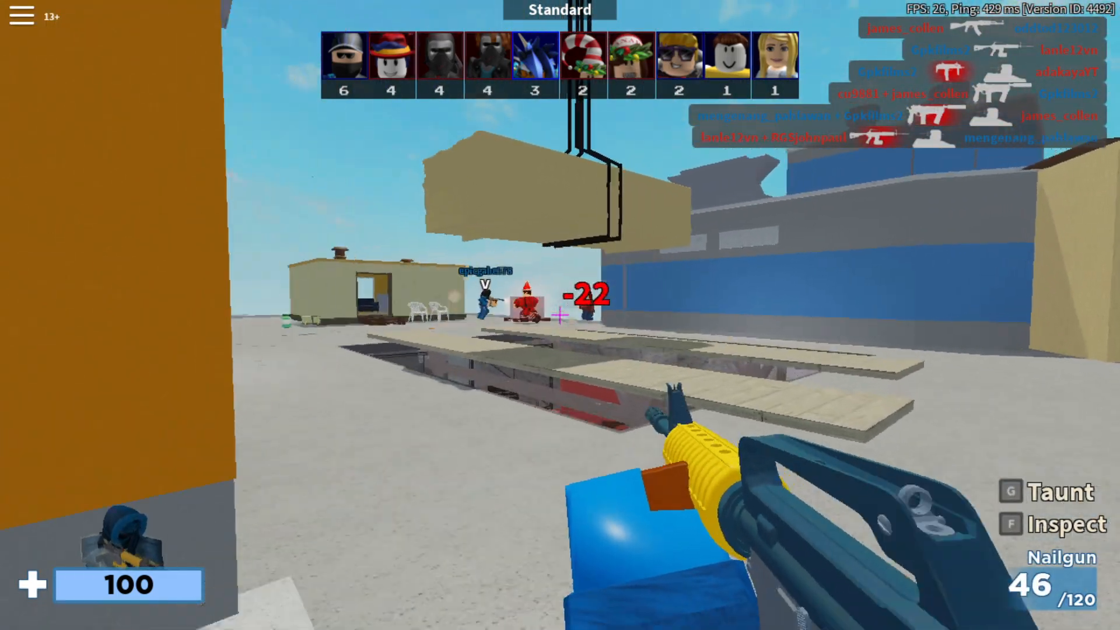
{"action": "left_click", "coordinate": [559, 310]}
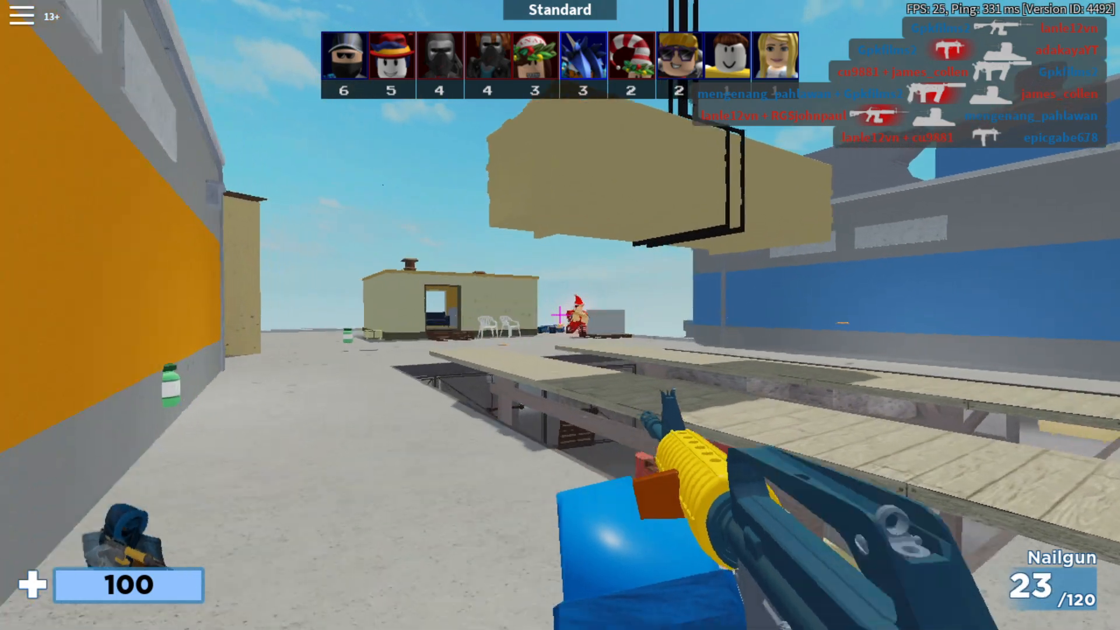
{"action": "left_click", "coordinate": [558, 314]}
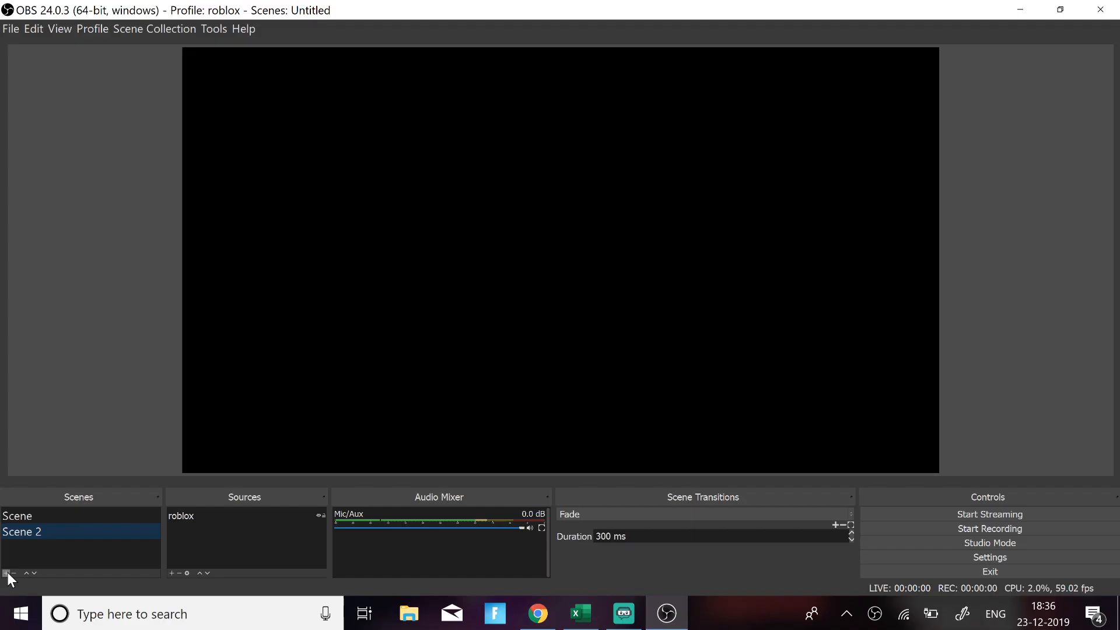
{"action": "left_click", "coordinate": [6, 584]}
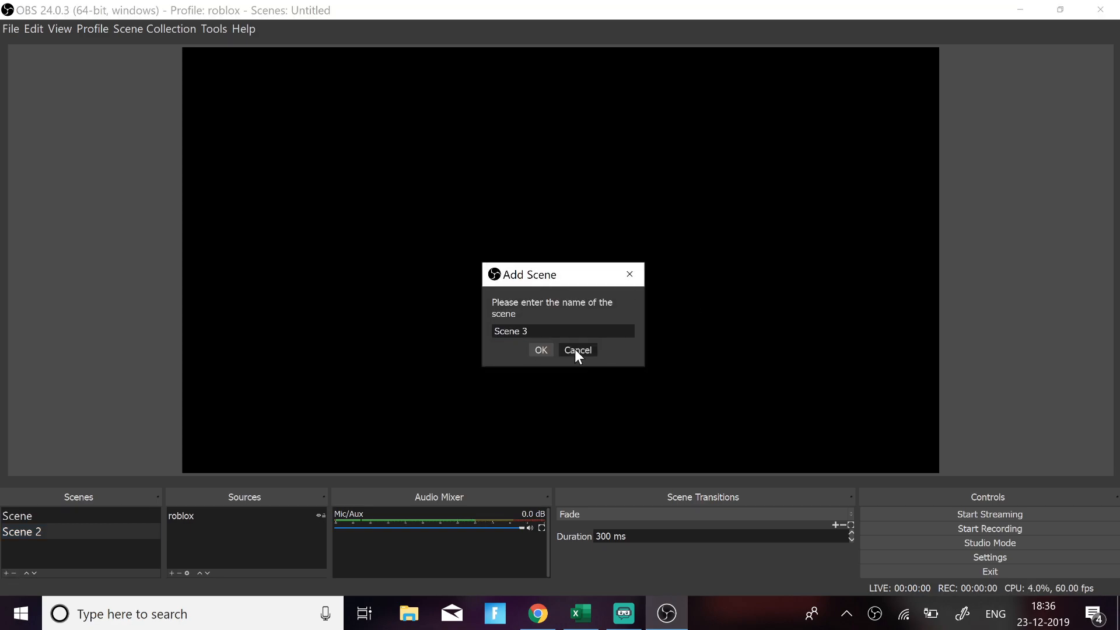
{"action": "left_click", "coordinate": [577, 350]}
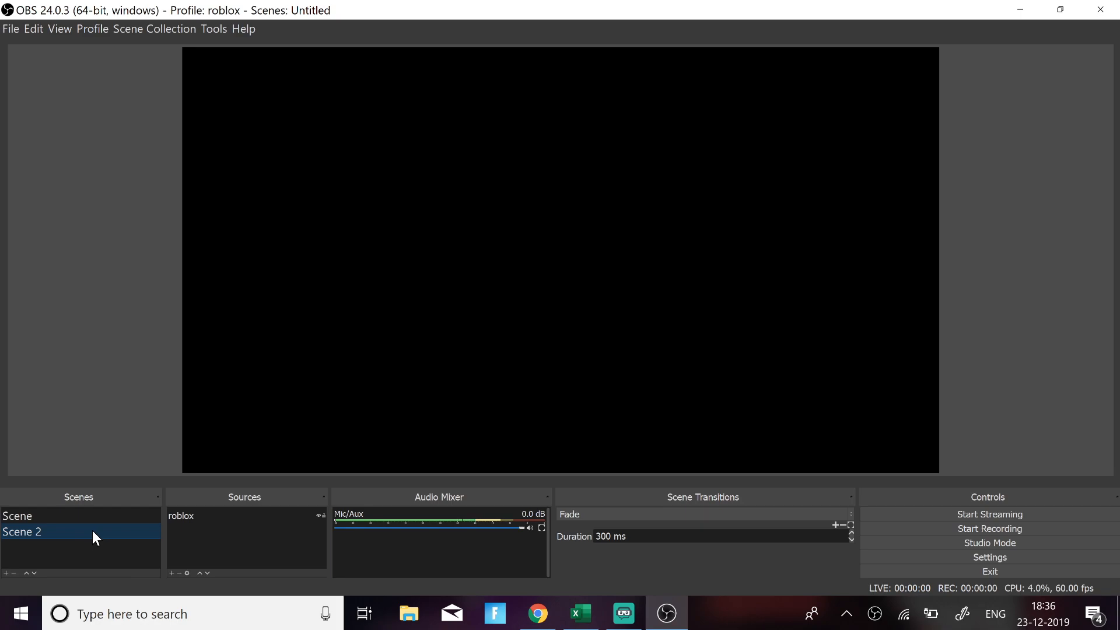
{"action": "mouse_move", "coordinate": [163, 575]}
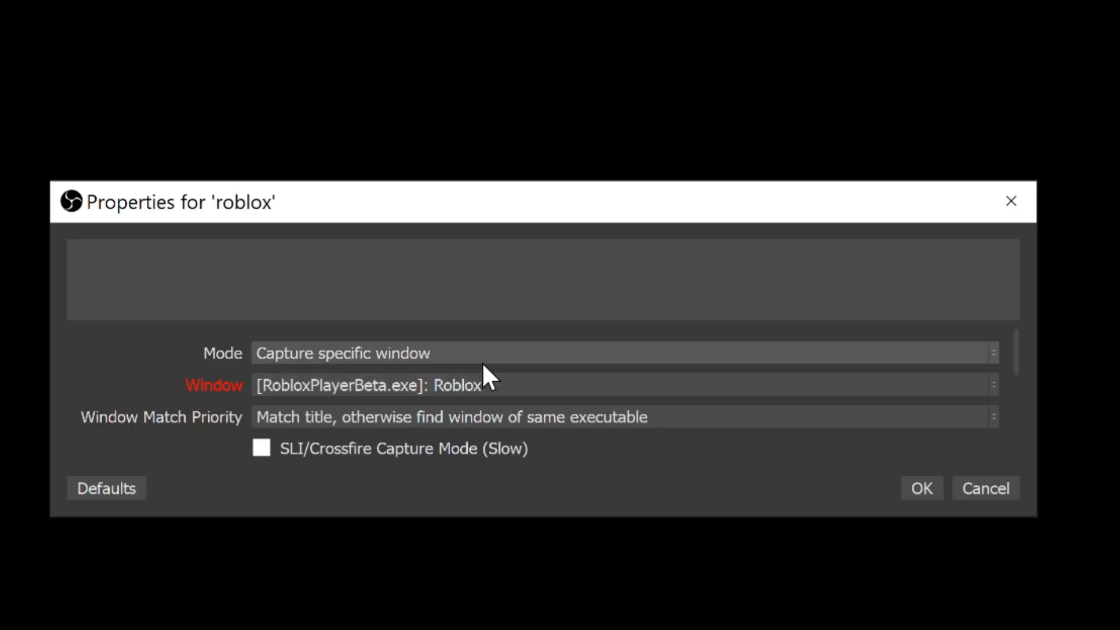
{"action": "left_click", "coordinate": [589, 353]}
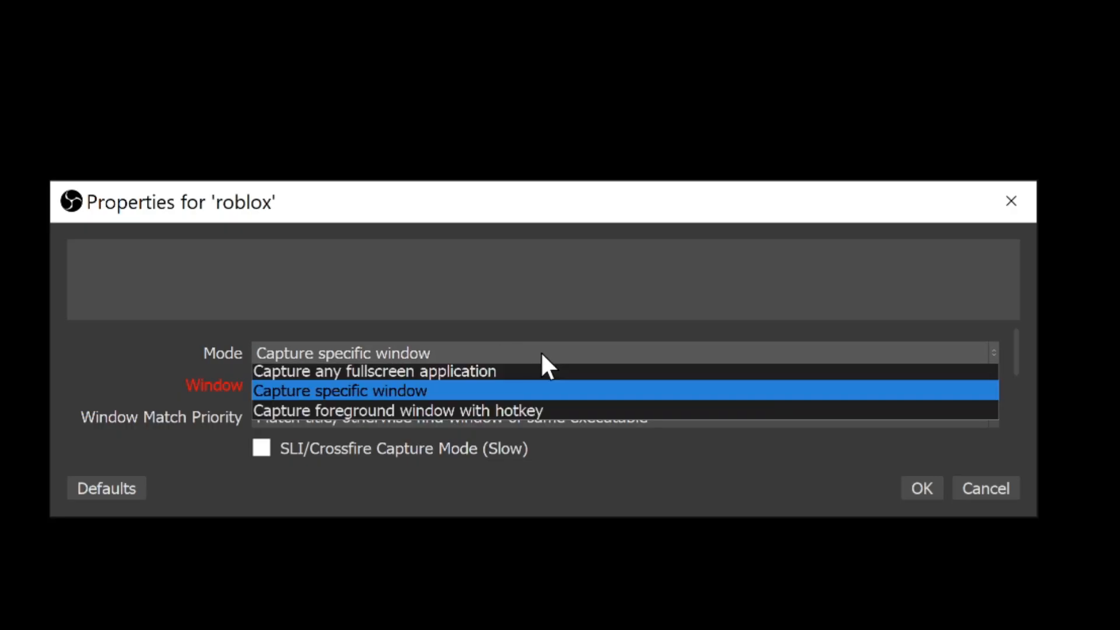
{"action": "left_click", "coordinate": [339, 391]}
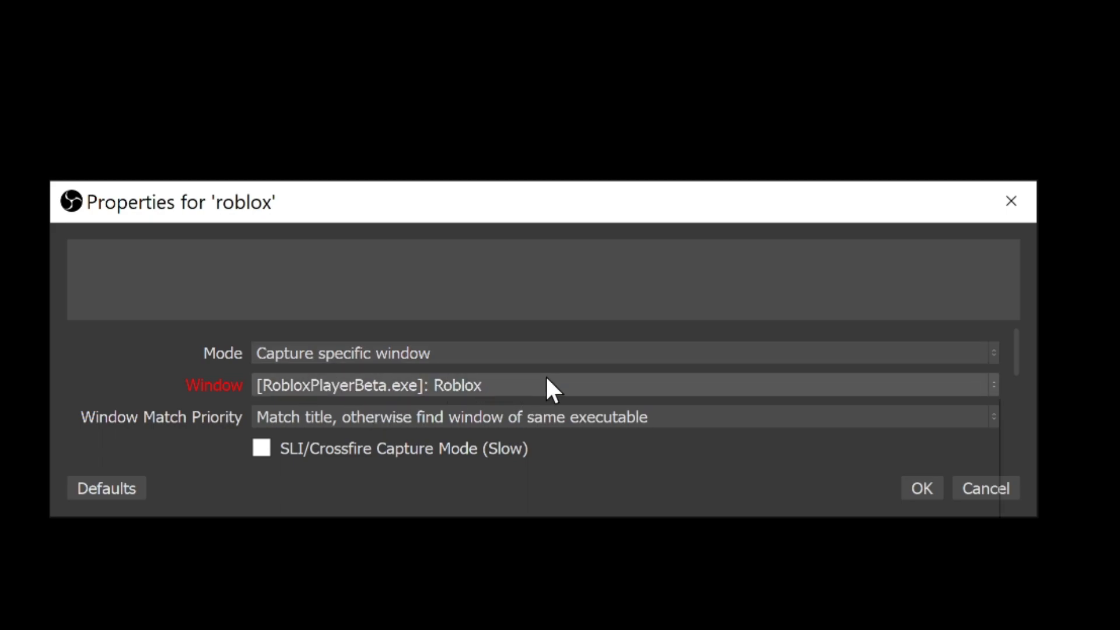
{"action": "mouse_move", "coordinate": [434, 433]}
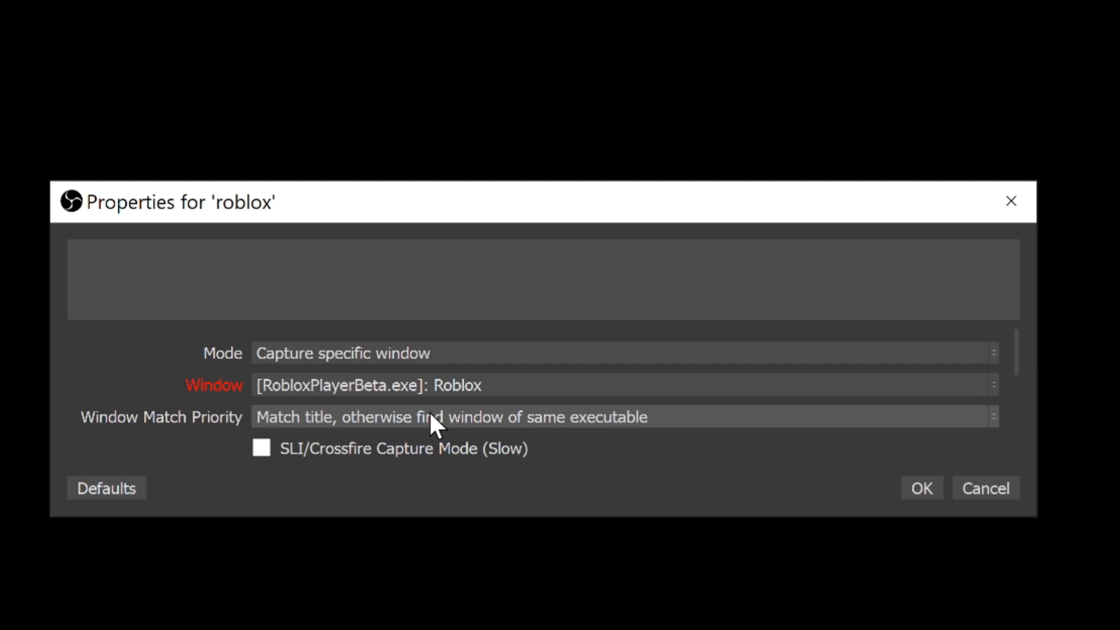
{"action": "mouse_move", "coordinate": [441, 427]}
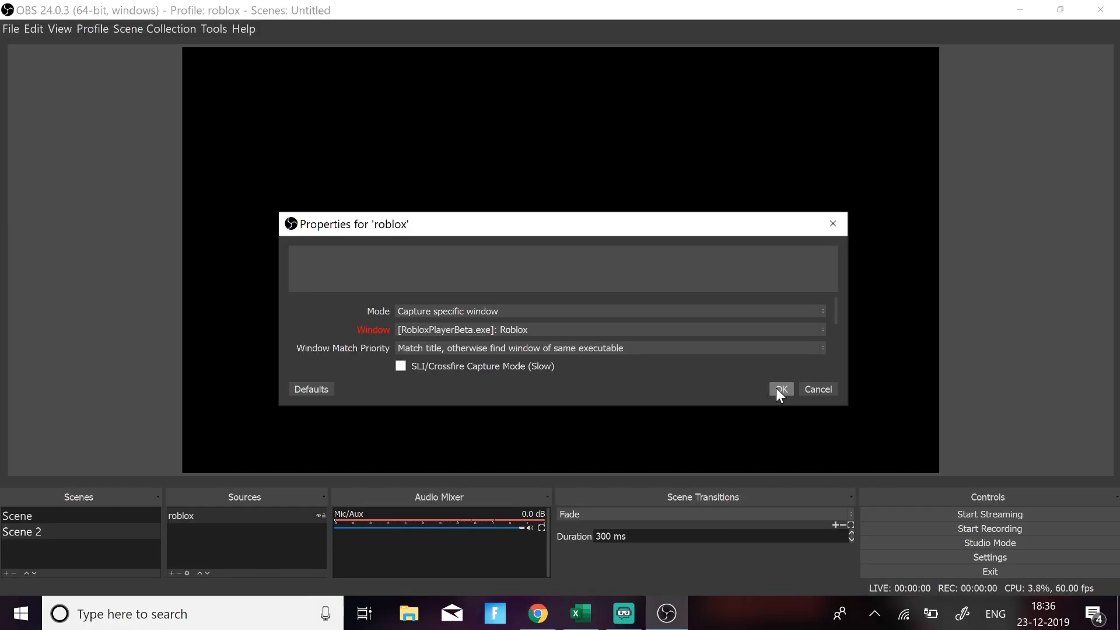
{"action": "left_click", "coordinate": [781, 389]}
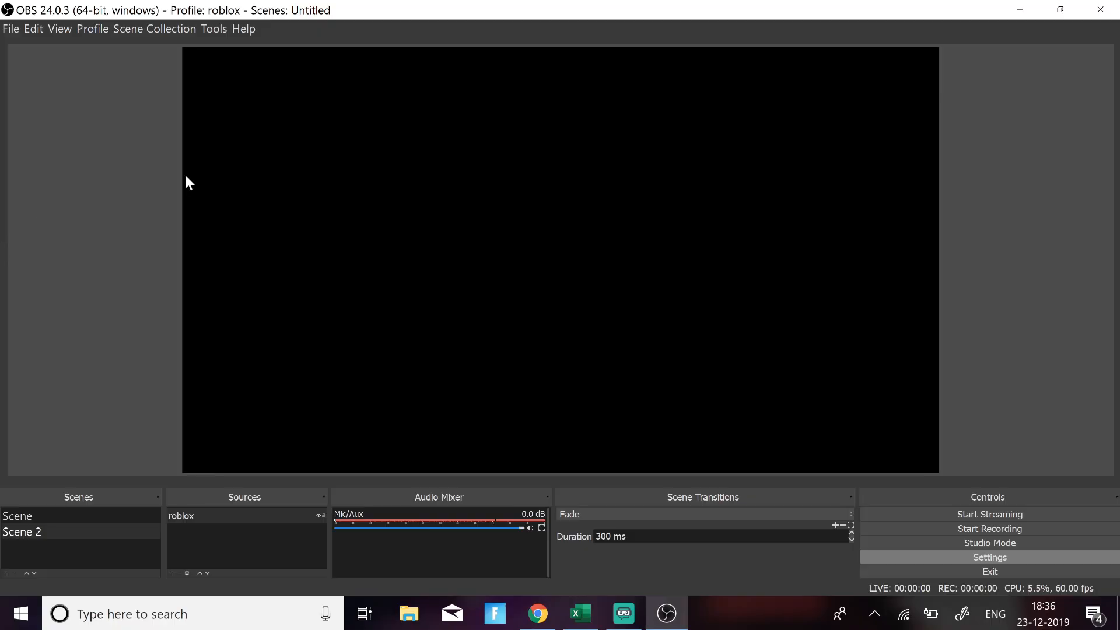
Step: Show the Recording options on the Output page of OBS Settings
{"action": "left_click", "coordinate": [989, 557]}
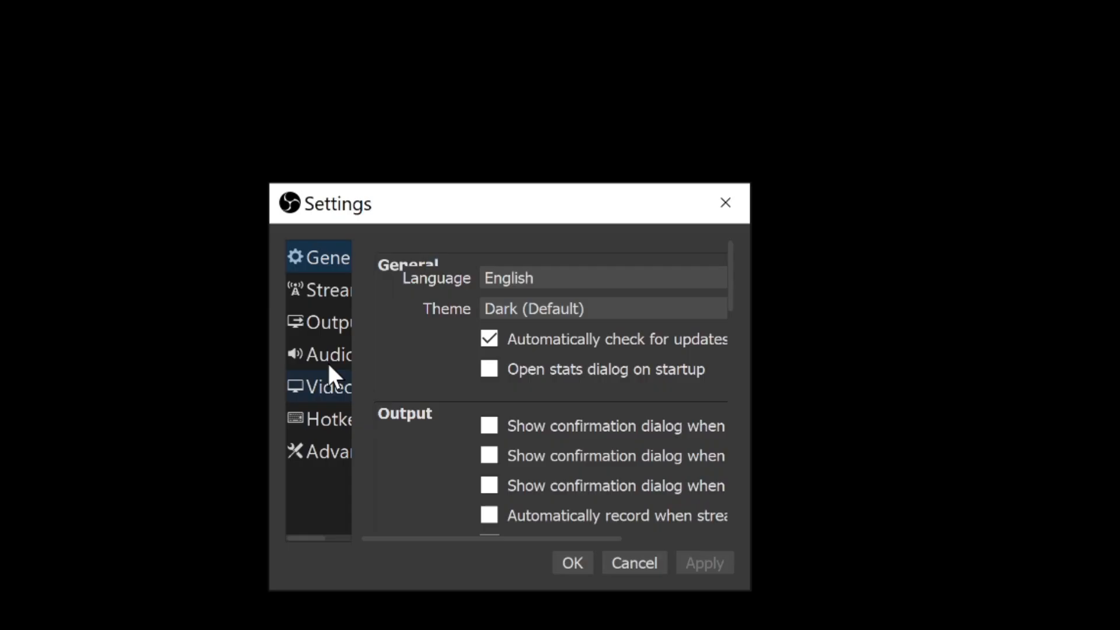
{"action": "left_click", "coordinate": [321, 323]}
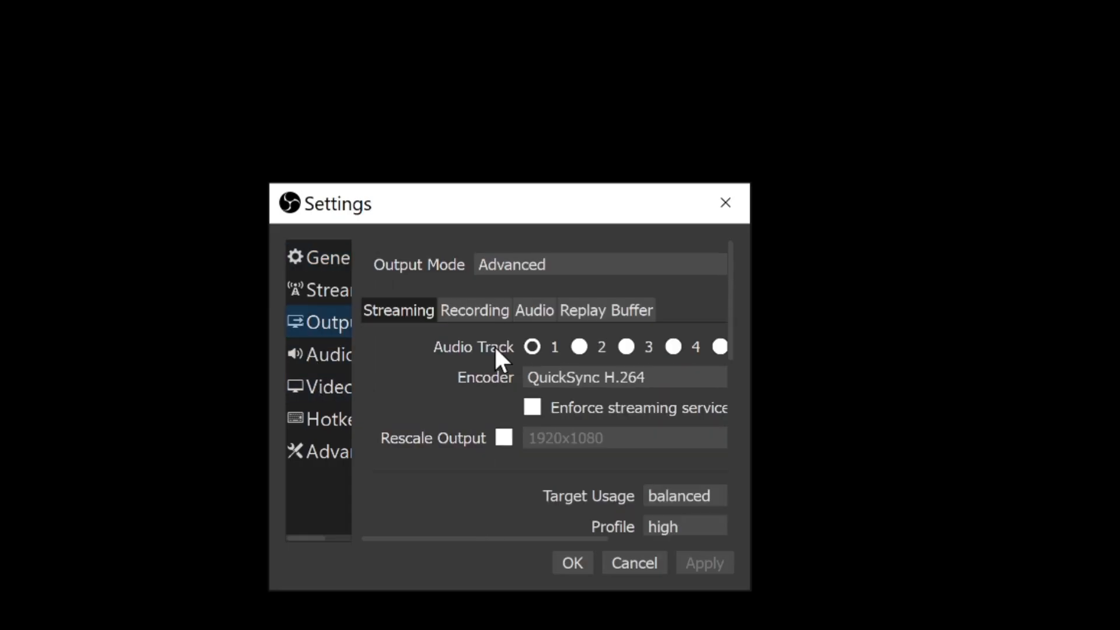
{"action": "left_click", "coordinate": [474, 309]}
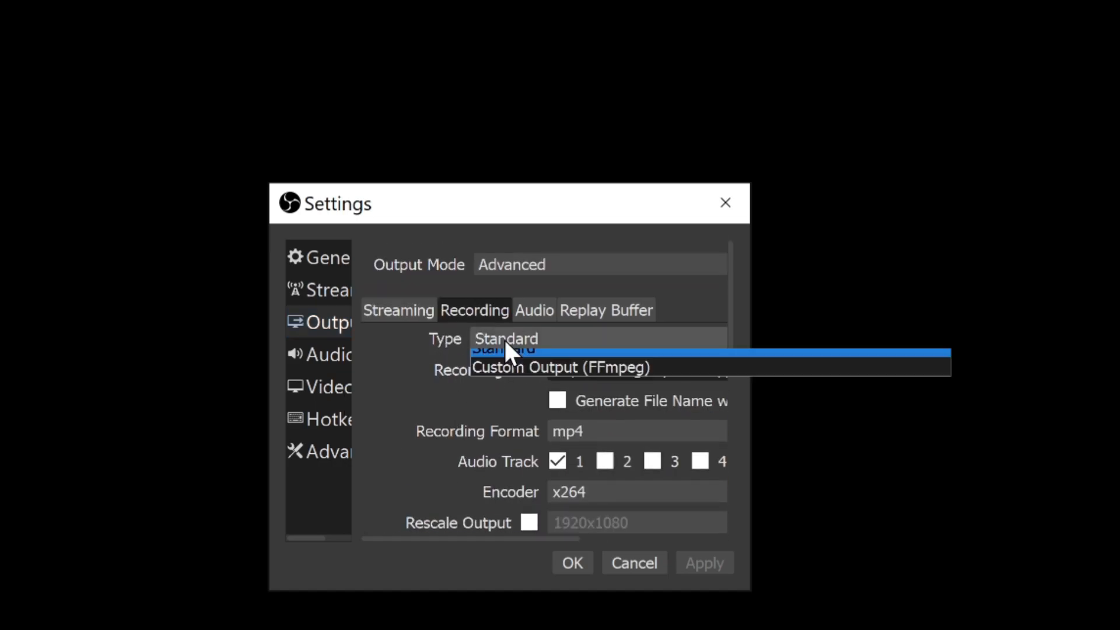
{"action": "mouse_move", "coordinate": [551, 392]}
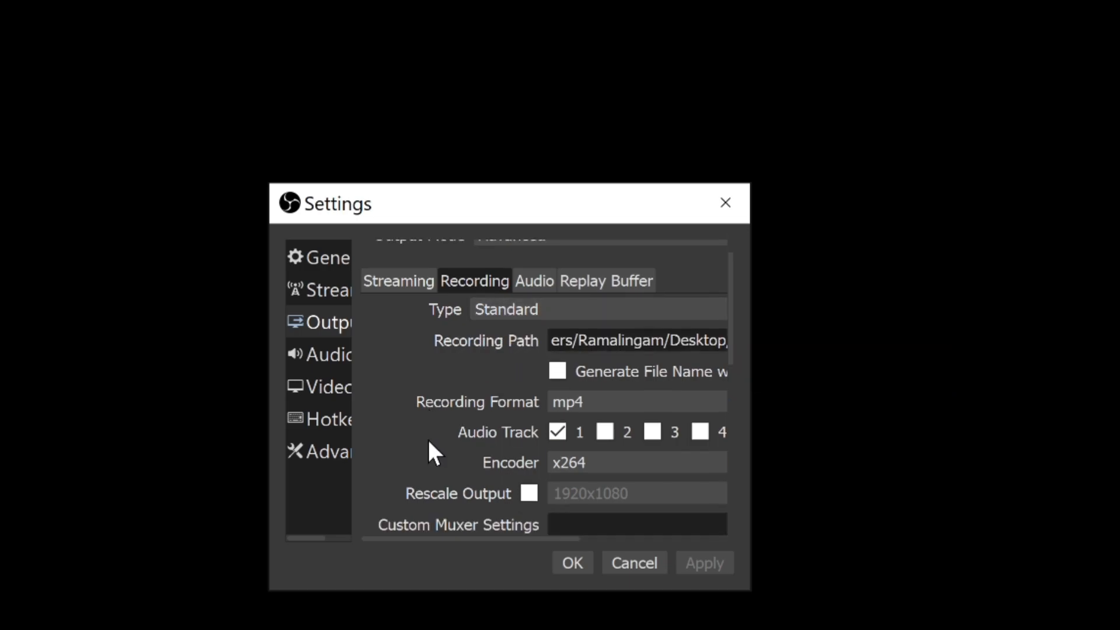
{"action": "mouse_move", "coordinate": [717, 401]}
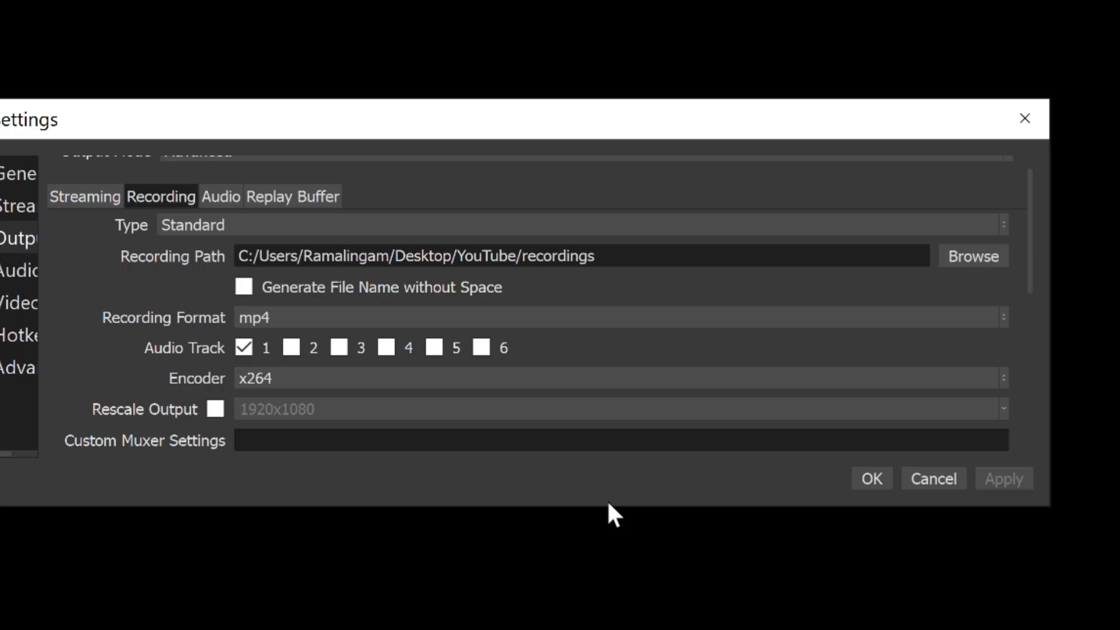
Step: Keep mp4 as the recording format and select the x264 encoder
{"action": "scroll", "scroll_direction": "down", "scroll_amount": 3}
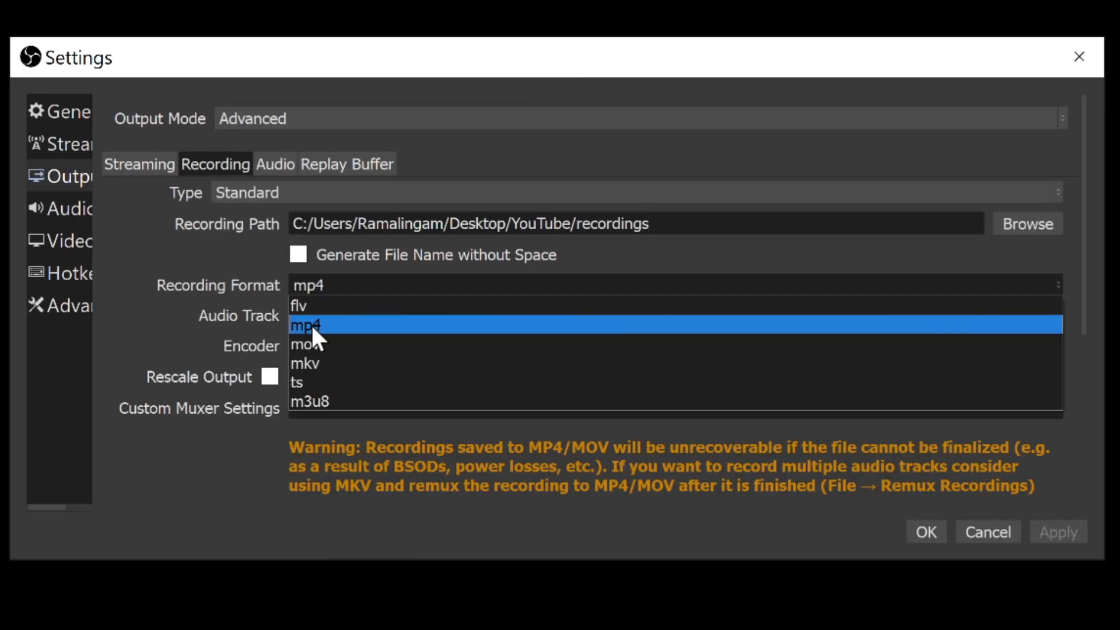
{"action": "left_click", "coordinate": [307, 324]}
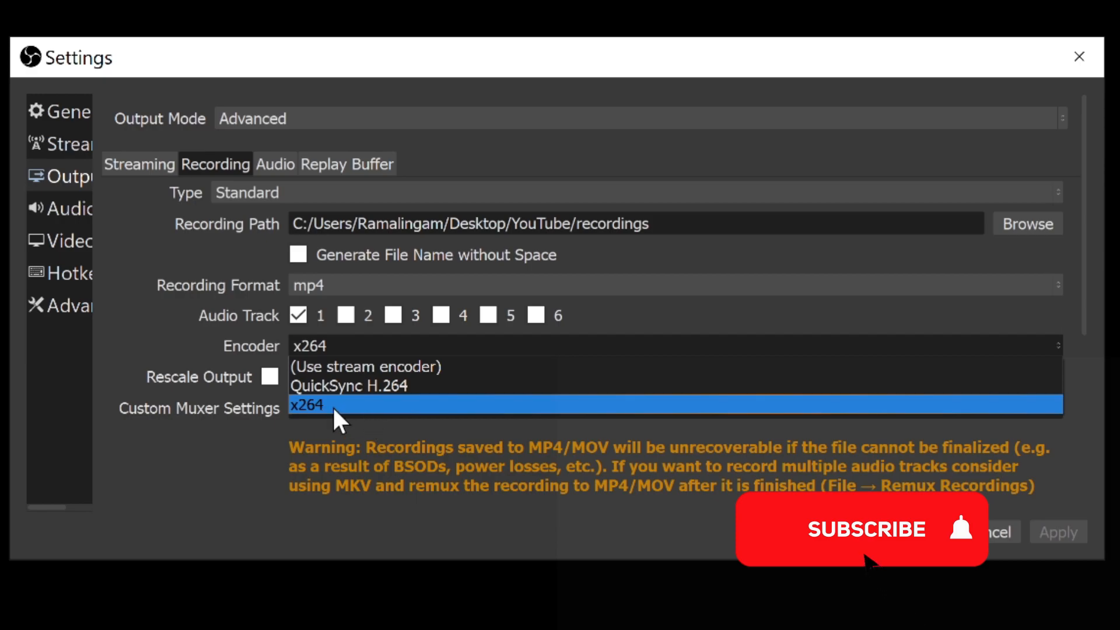
{"action": "mouse_move", "coordinate": [357, 392]}
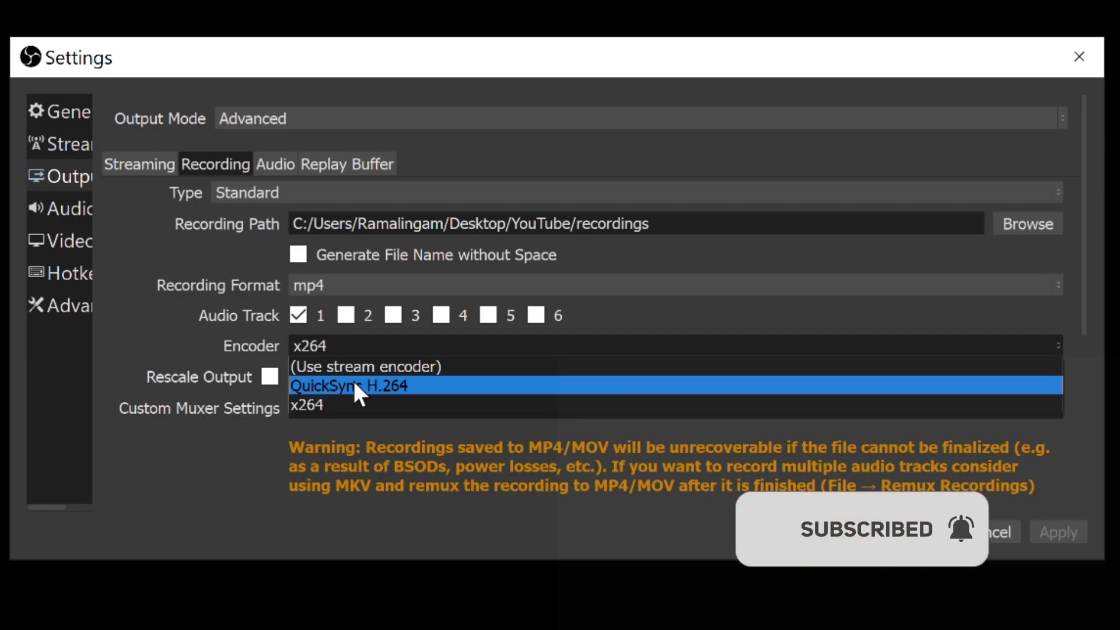
{"action": "mouse_move", "coordinate": [357, 413]}
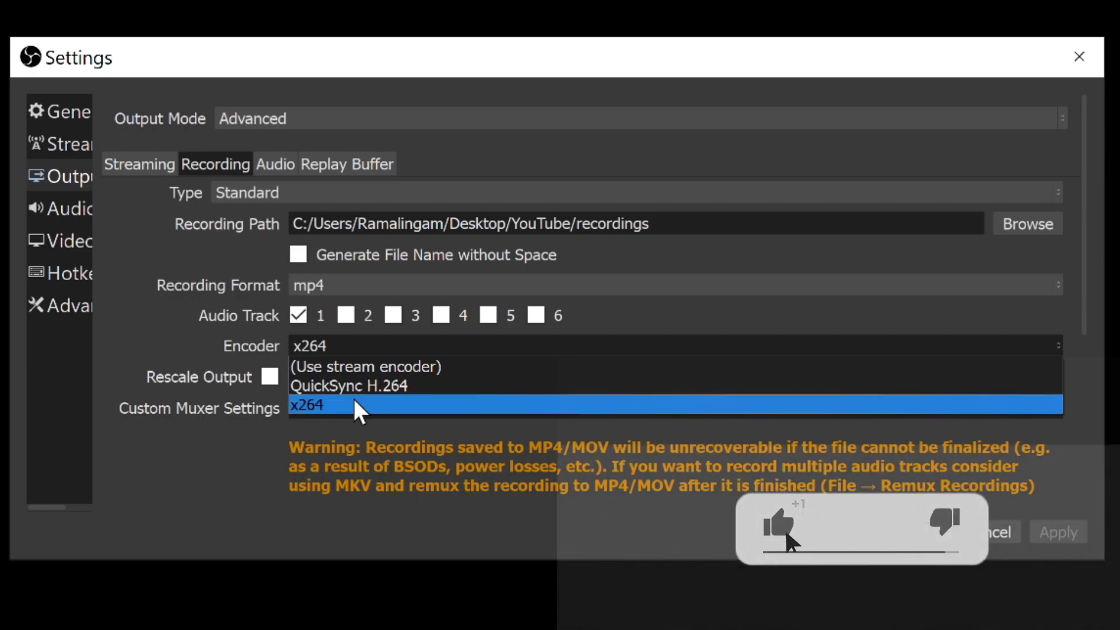
{"action": "left_click", "coordinate": [307, 406]}
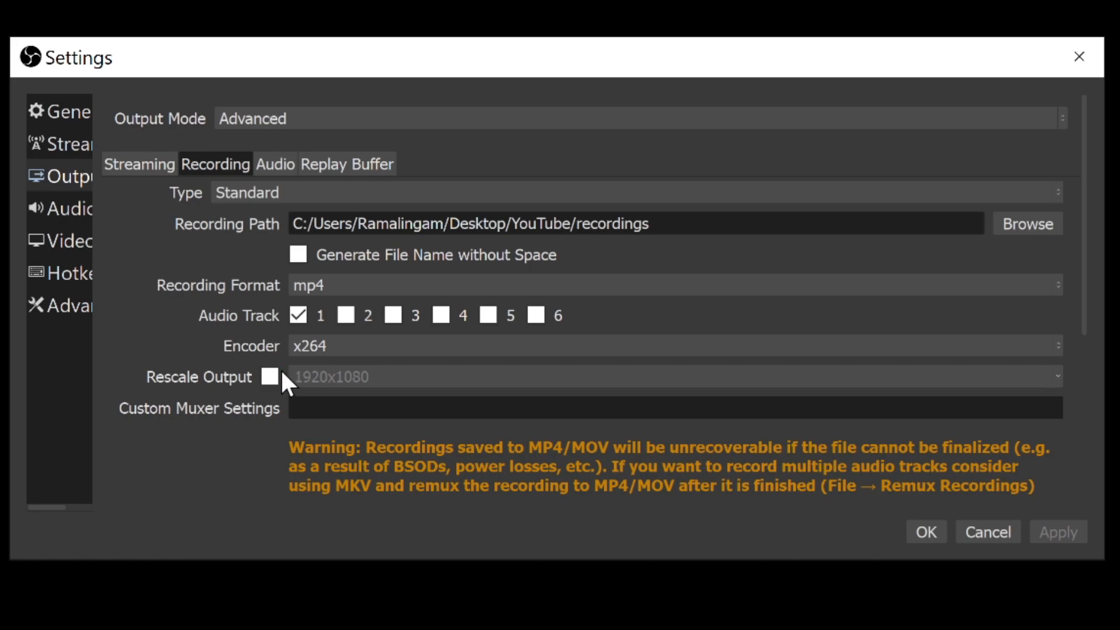
{"action": "mouse_move", "coordinate": [367, 399]}
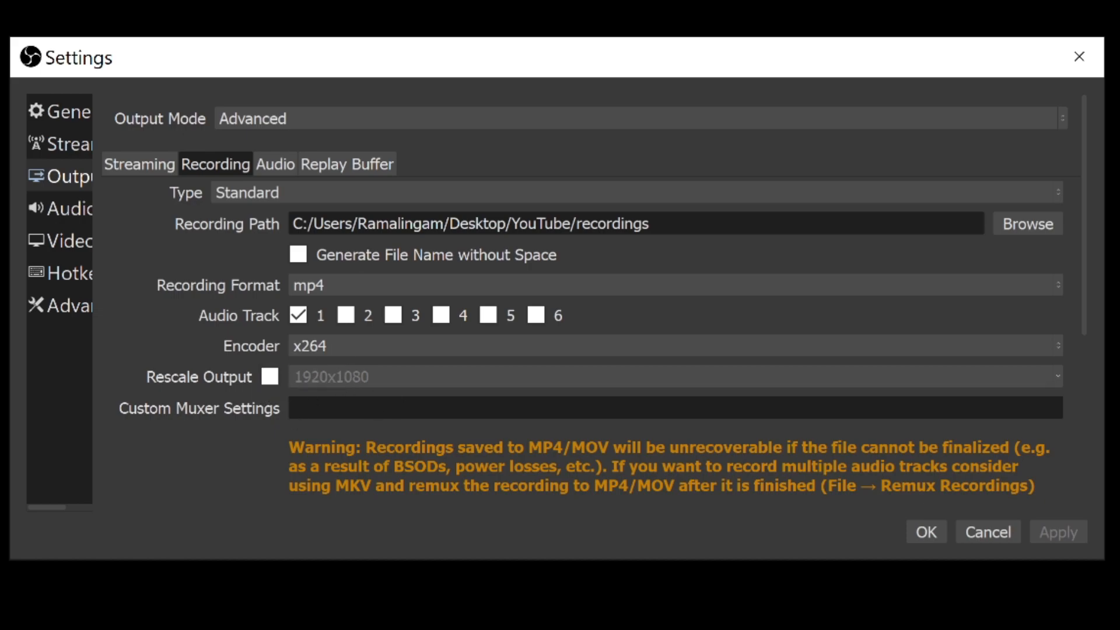
{"action": "scroll", "scroll_direction": "down", "scroll_amount": 3}
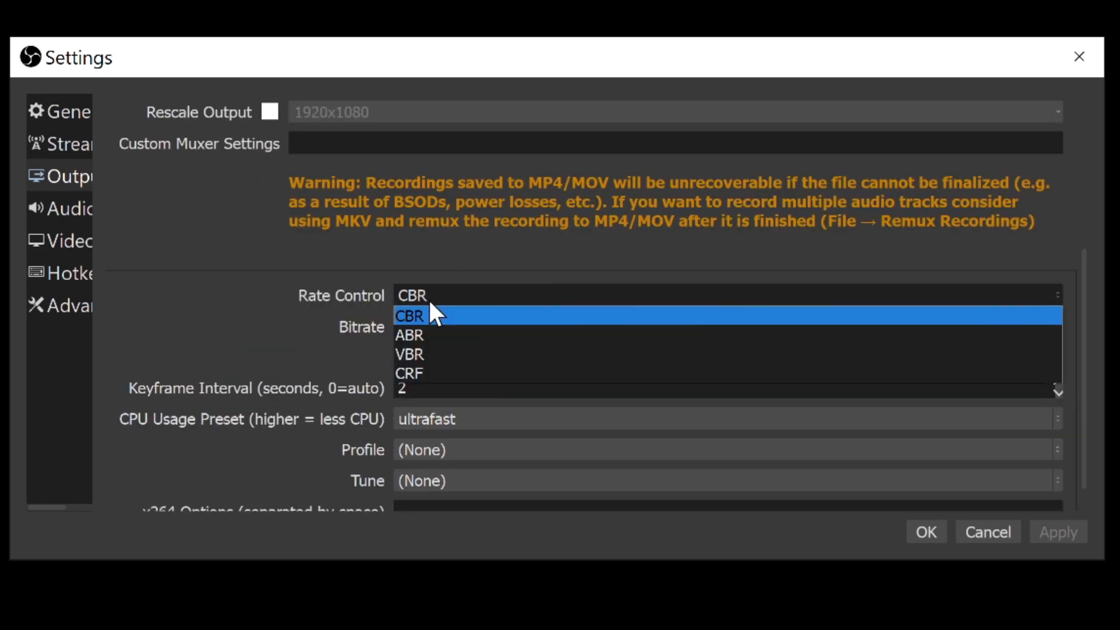
Step: Keep CBR rate control at 50000 Kbps with the ultrafast CPU preset
{"action": "left_click", "coordinate": [411, 316]}
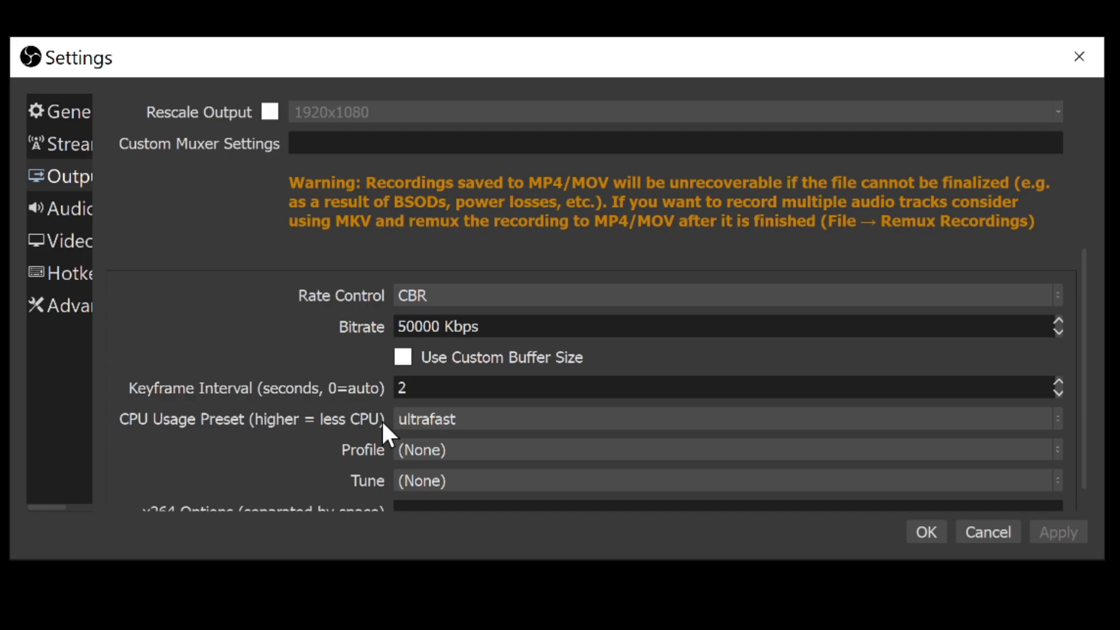
{"action": "mouse_move", "coordinate": [377, 429]}
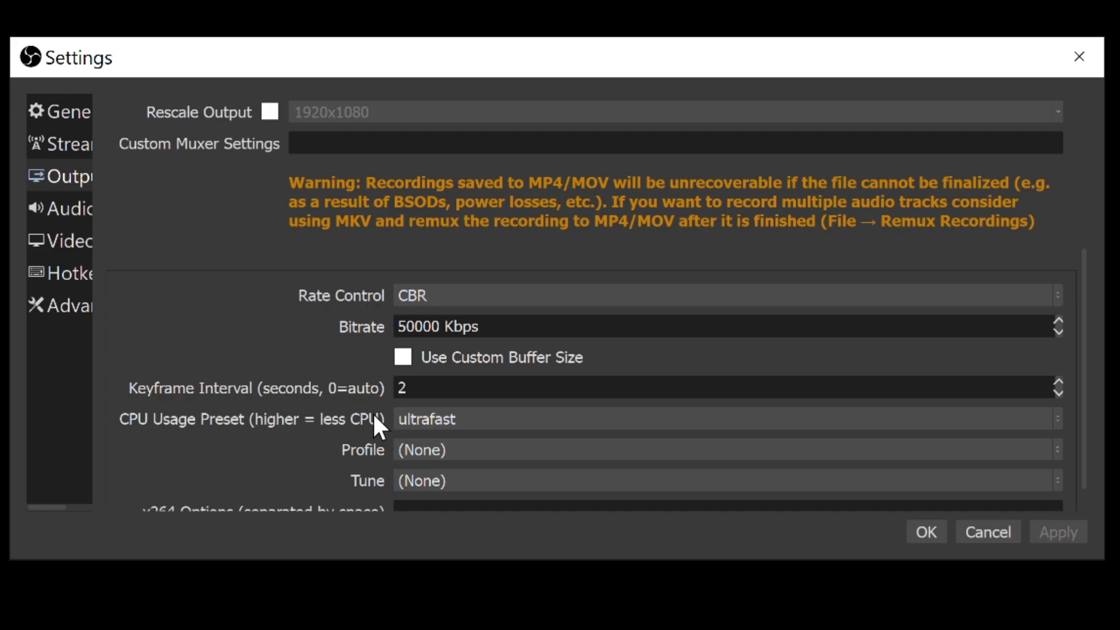
{"action": "mouse_move", "coordinate": [396, 553]}
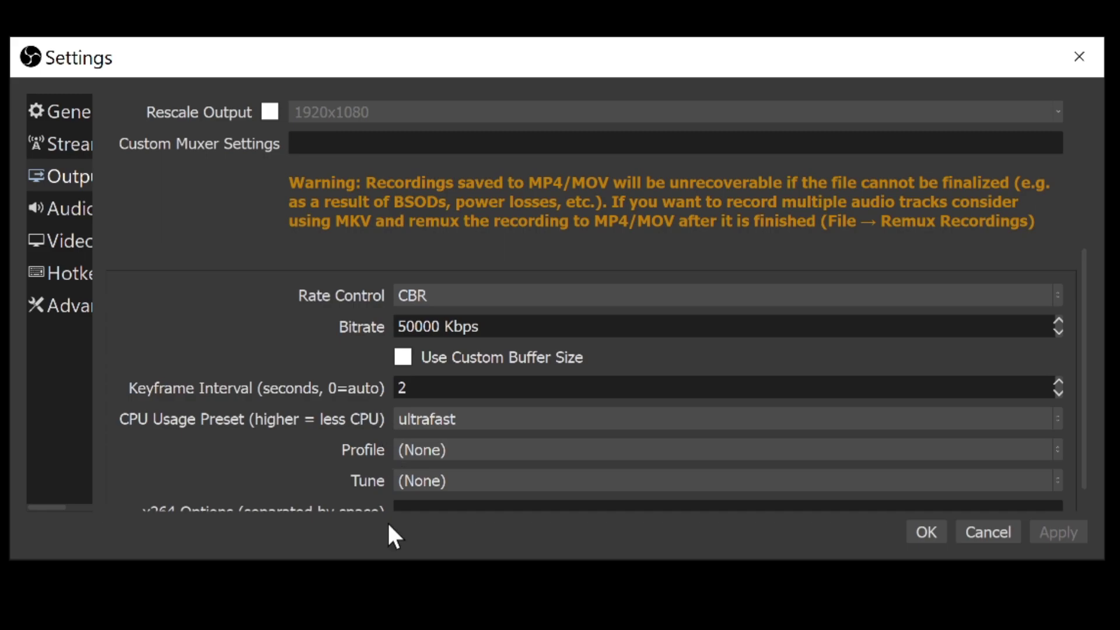
{"action": "mouse_move", "coordinate": [365, 340]}
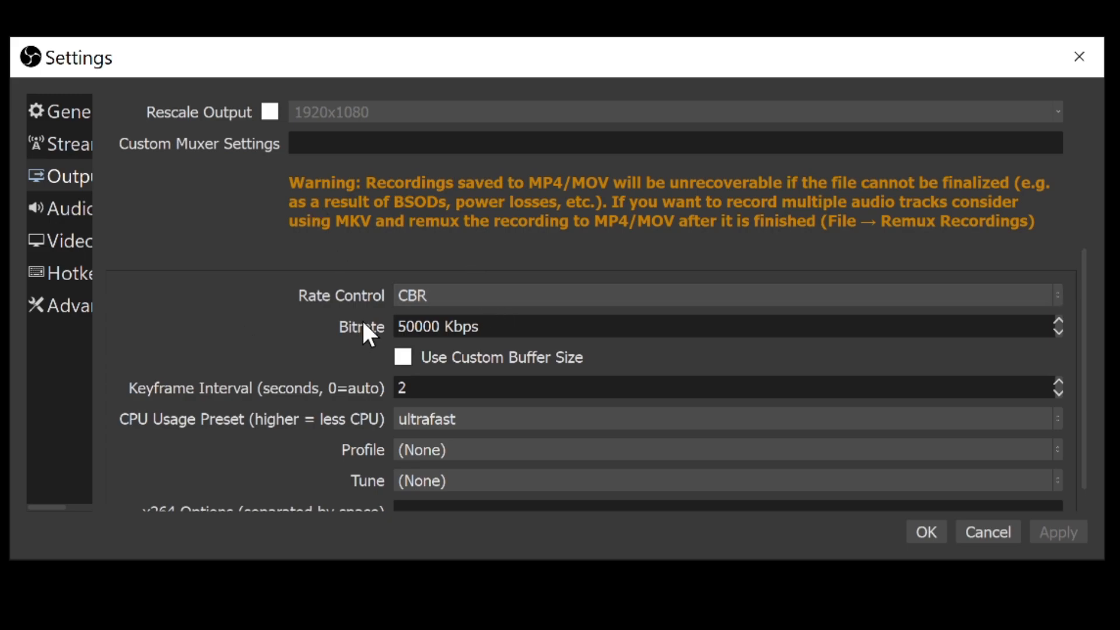
{"action": "mouse_move", "coordinate": [366, 337]}
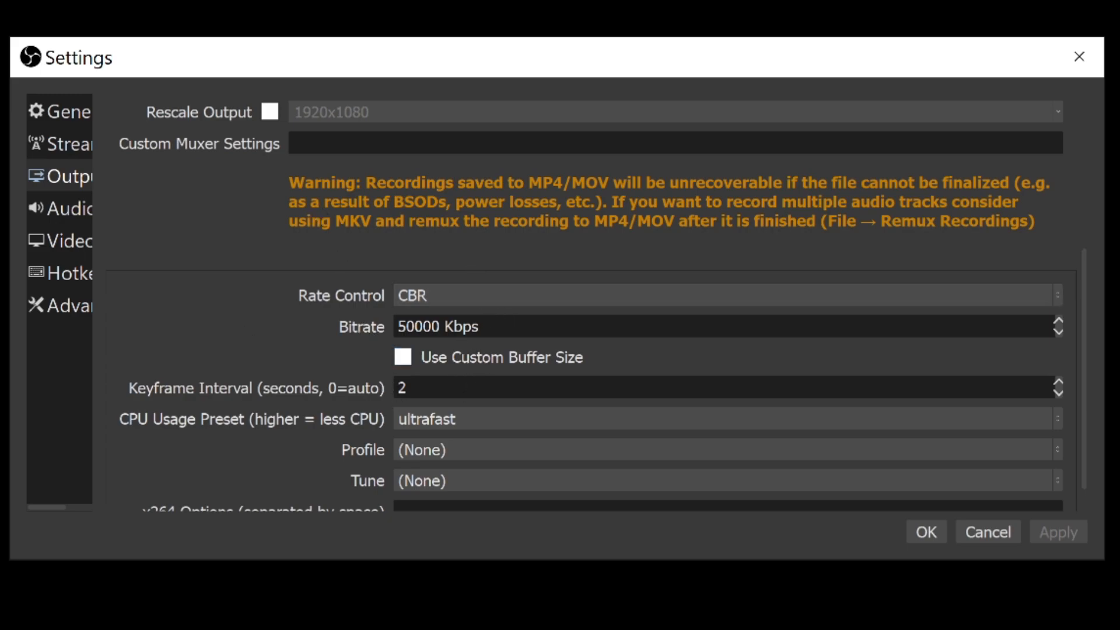
{"action": "left_click", "coordinate": [1057, 332]}
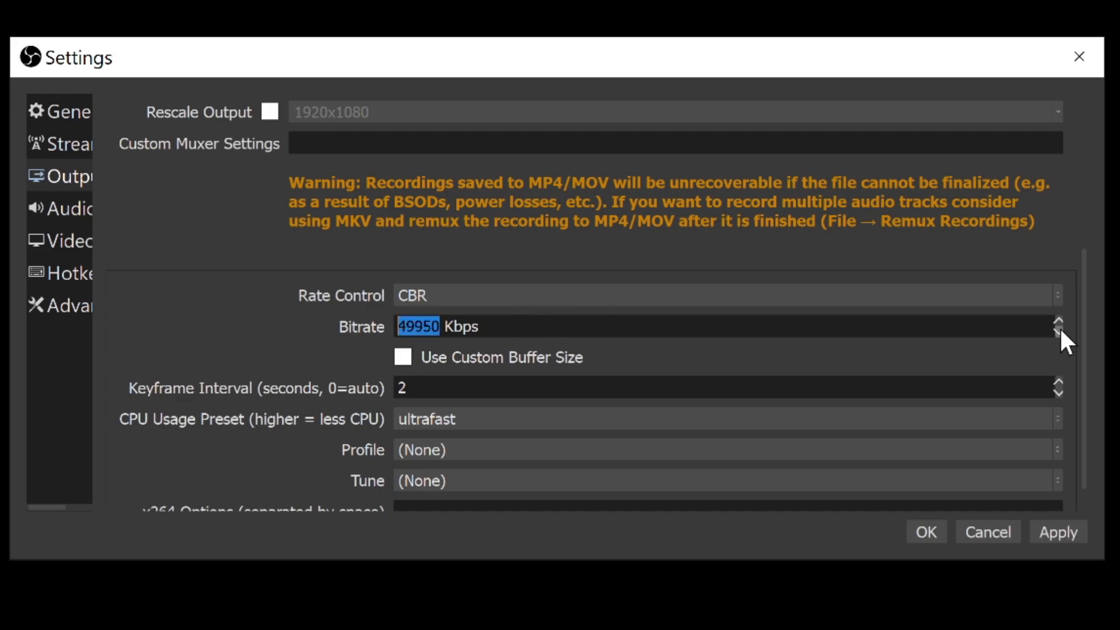
{"action": "left_click", "coordinate": [1057, 331]}
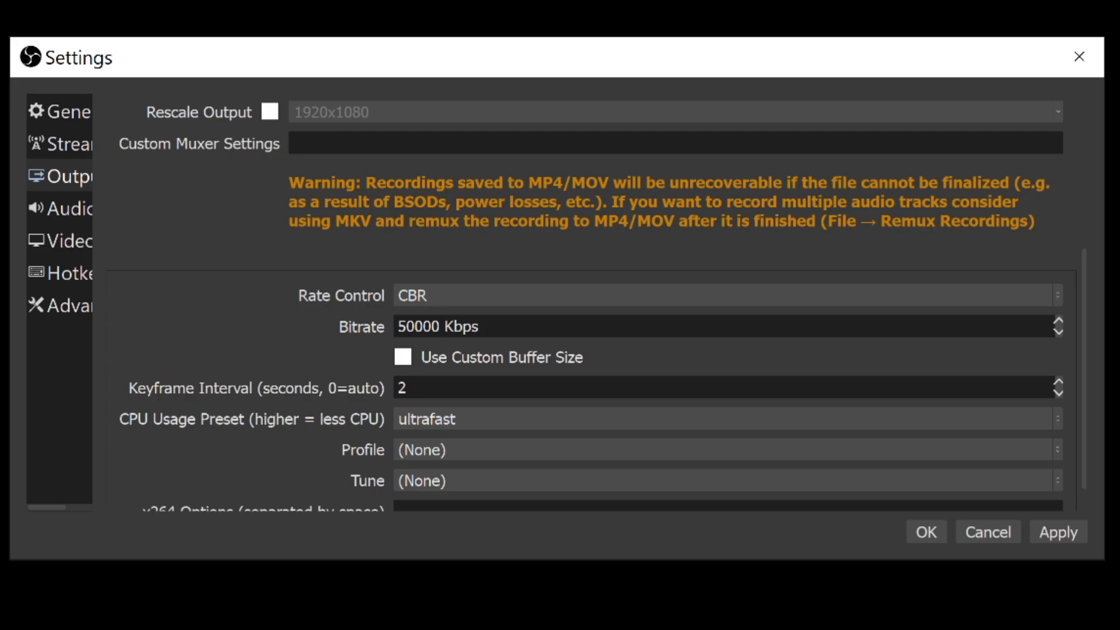
{"action": "mouse_move", "coordinate": [216, 254]}
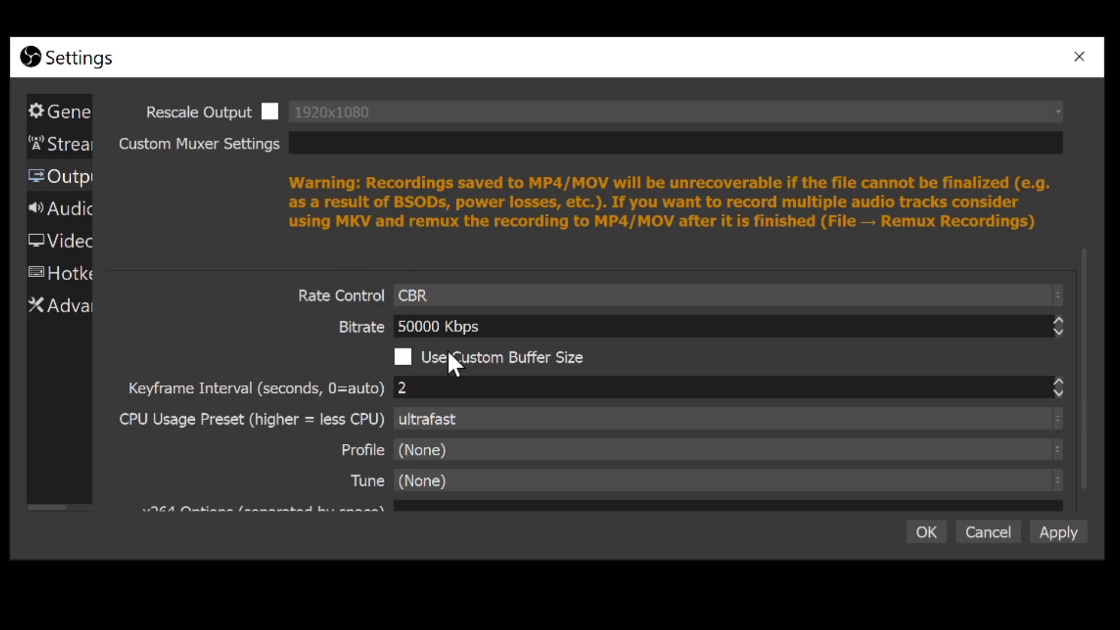
{"action": "mouse_move", "coordinate": [453, 366]}
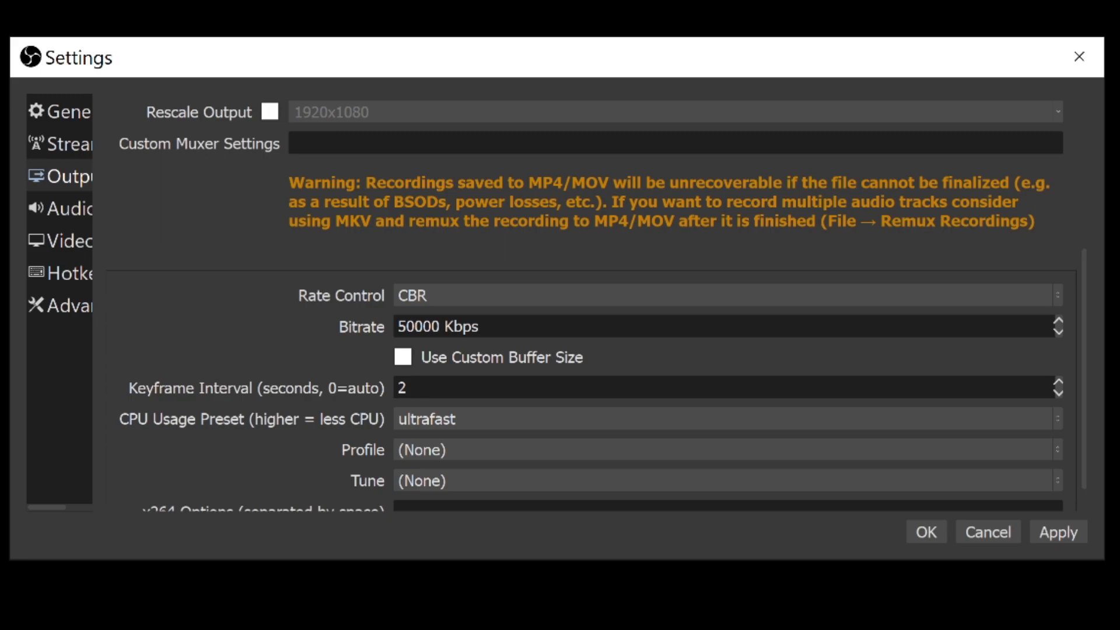
{"action": "mouse_move", "coordinate": [336, 394]}
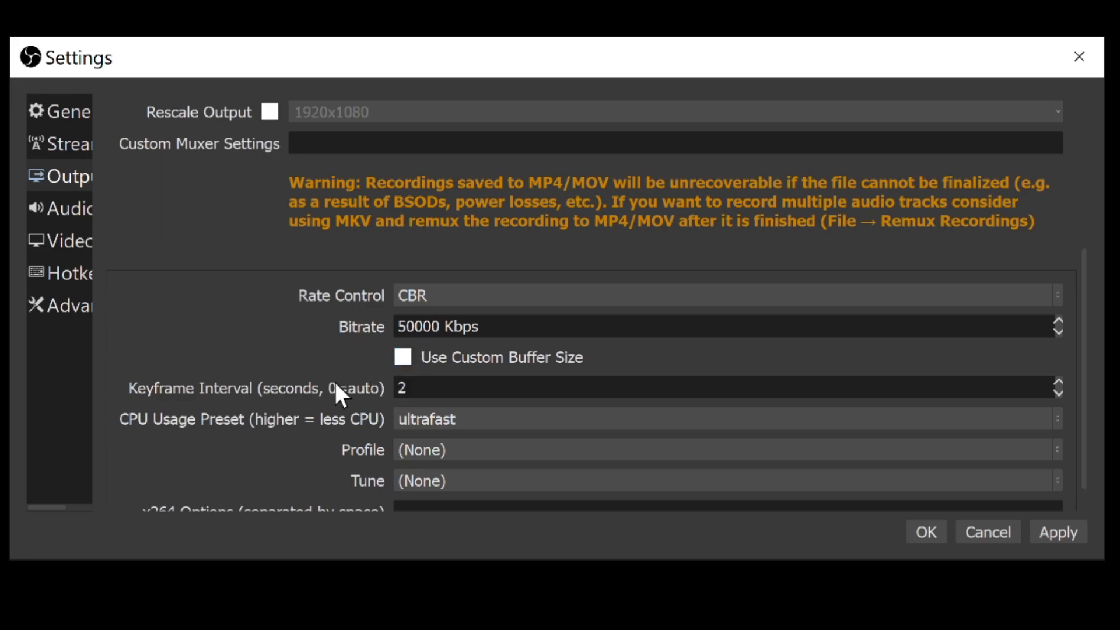
{"action": "mouse_move", "coordinate": [344, 396]}
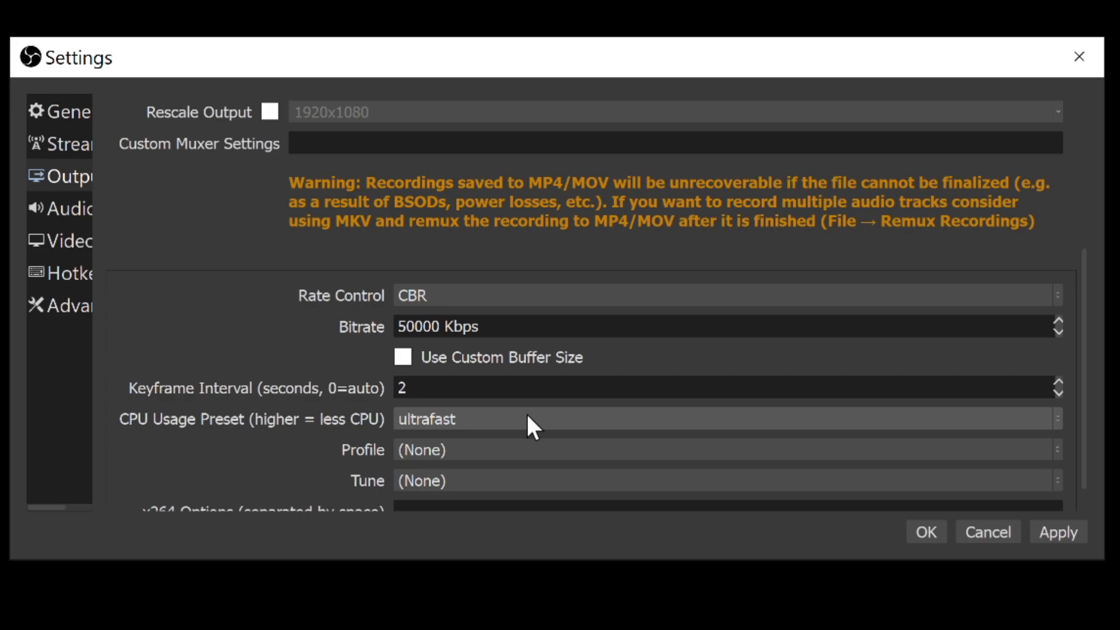
{"action": "mouse_move", "coordinate": [146, 444]}
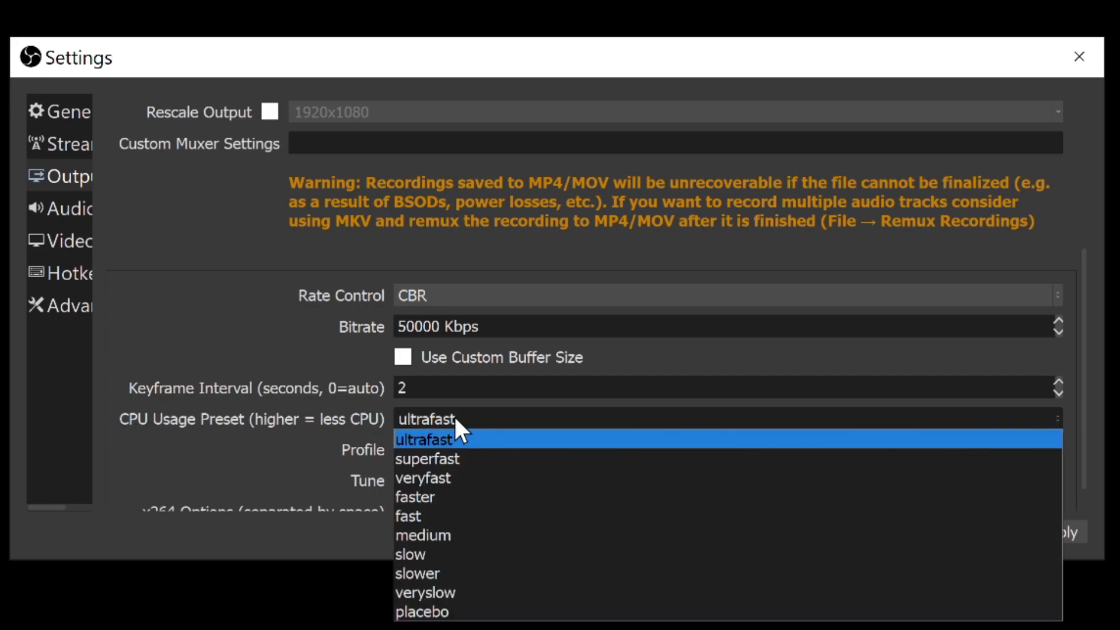
{"action": "left_click", "coordinate": [425, 440]}
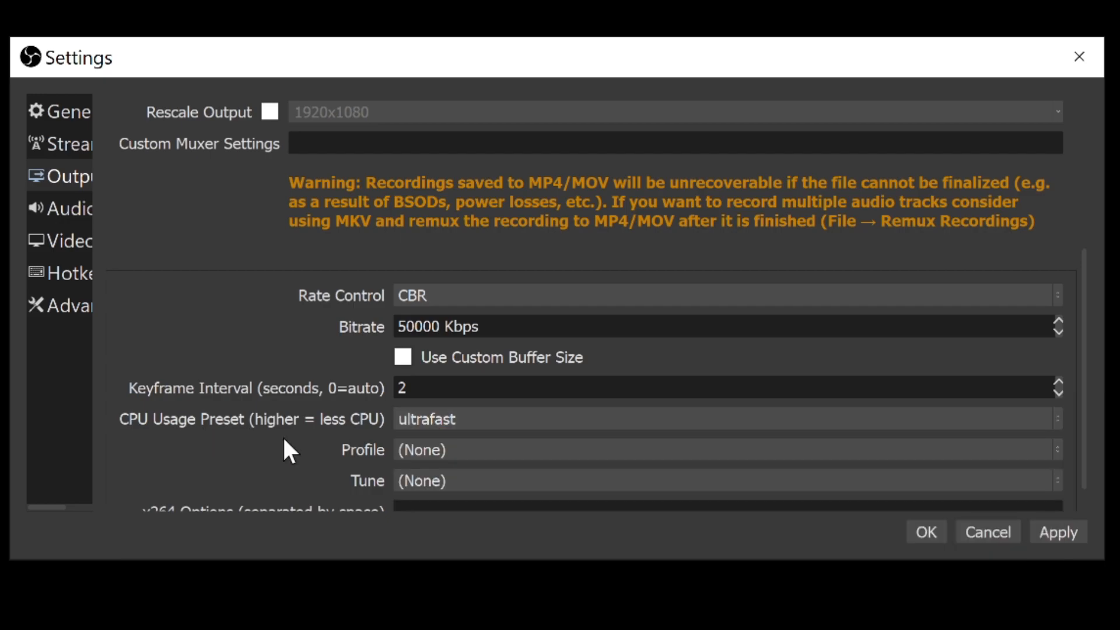
{"action": "scroll", "scroll_direction": "down", "scroll_amount": 3}
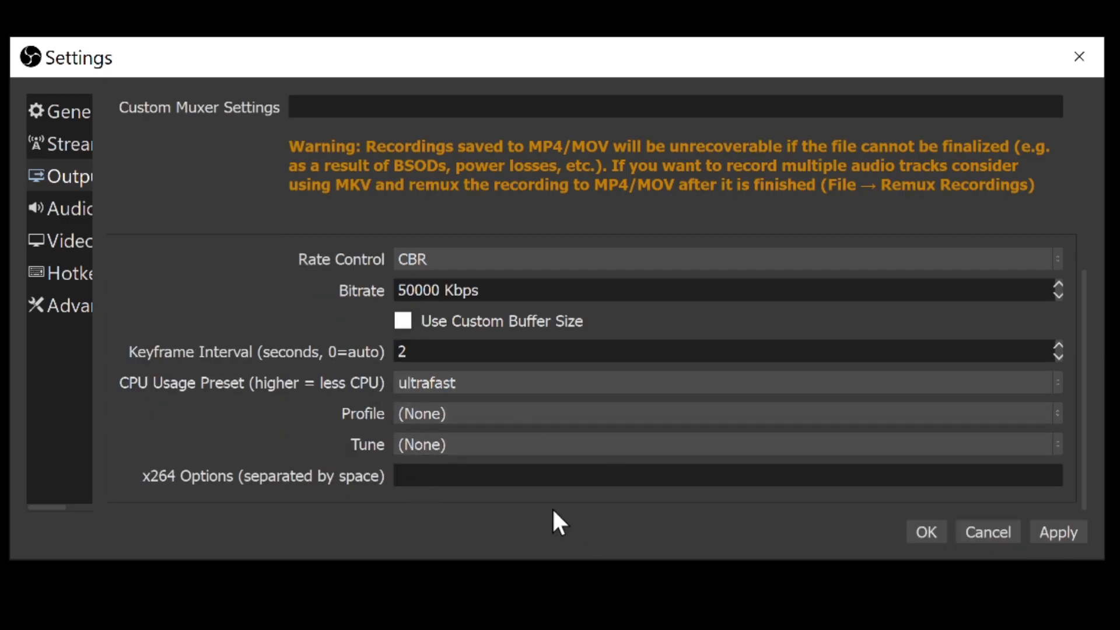
Step: On the Video page, keep 1920x1080 base and output resolutions and pick the downscale filter
{"action": "left_click", "coordinate": [55, 242]}
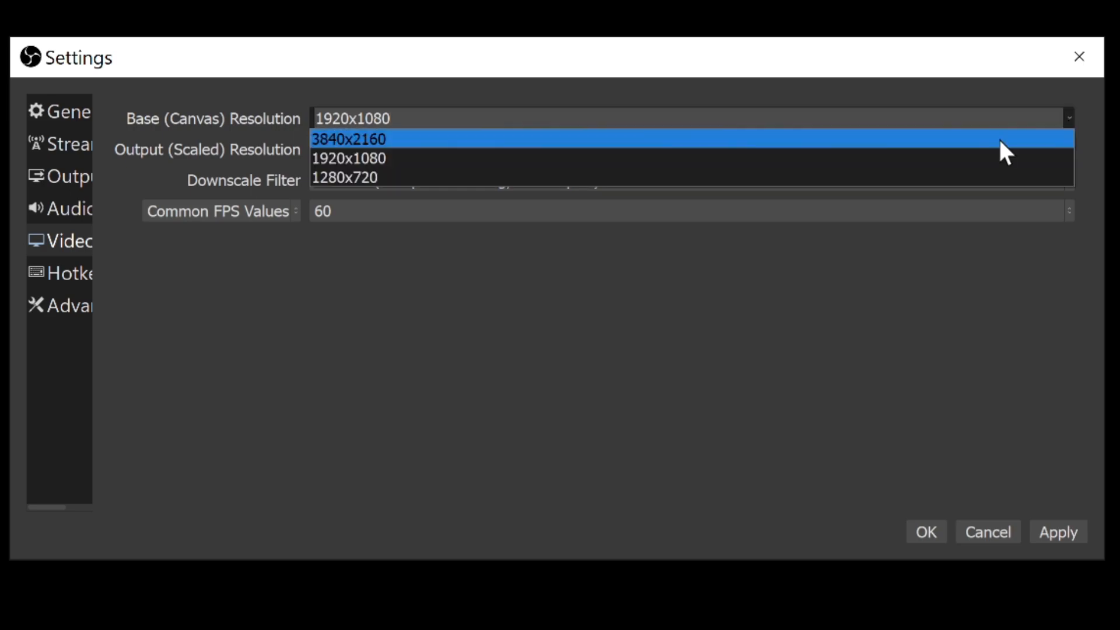
{"action": "mouse_move", "coordinate": [432, 170]}
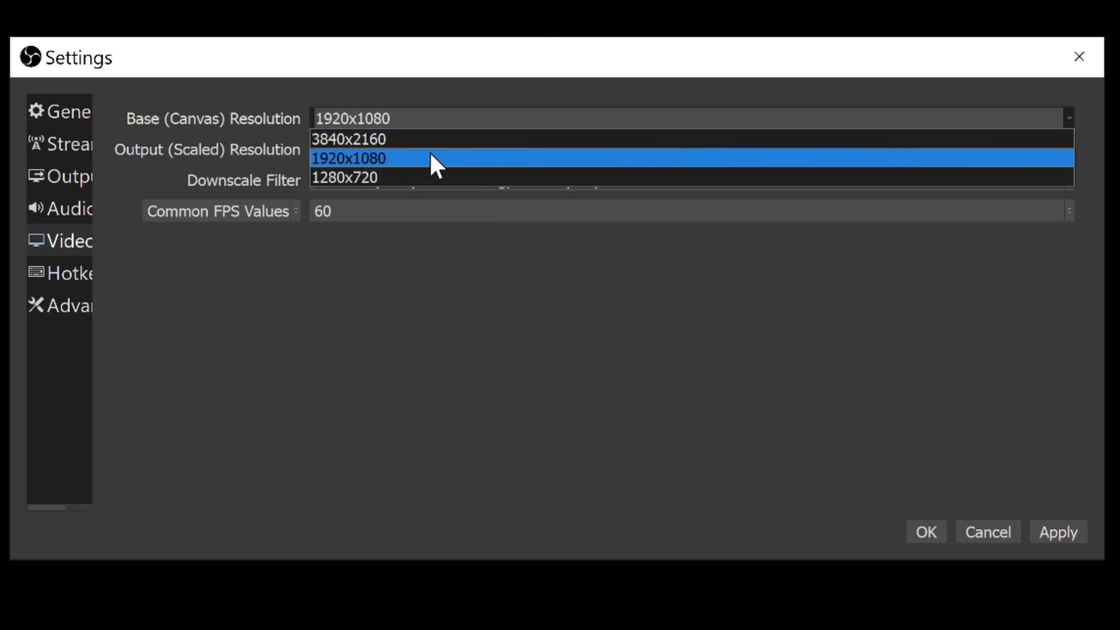
{"action": "mouse_move", "coordinate": [345, 149]}
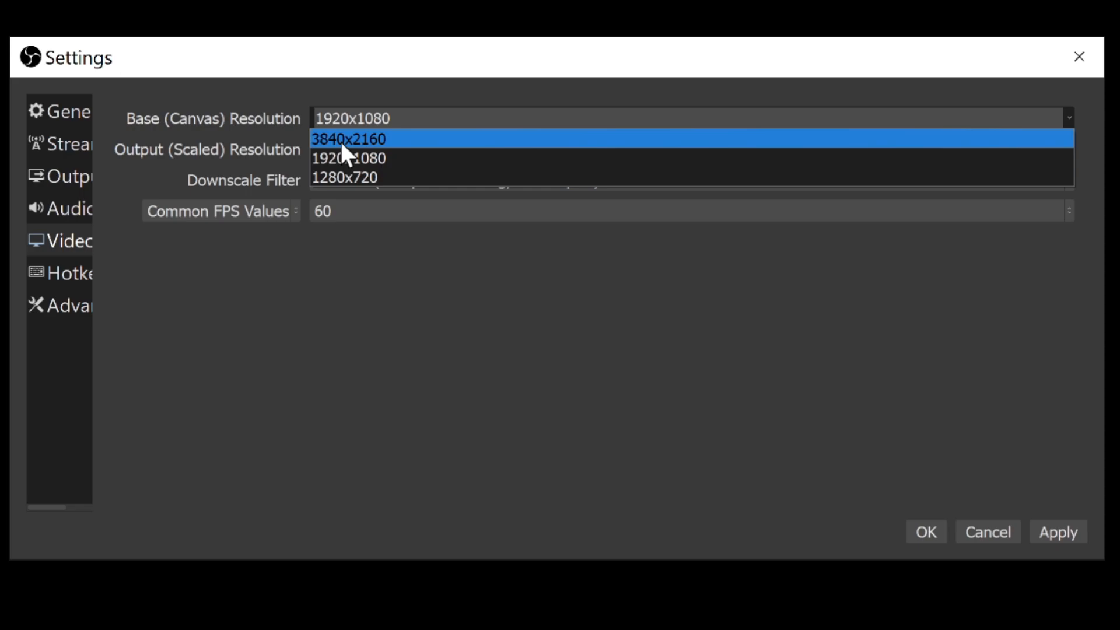
{"action": "left_click", "coordinate": [346, 158]}
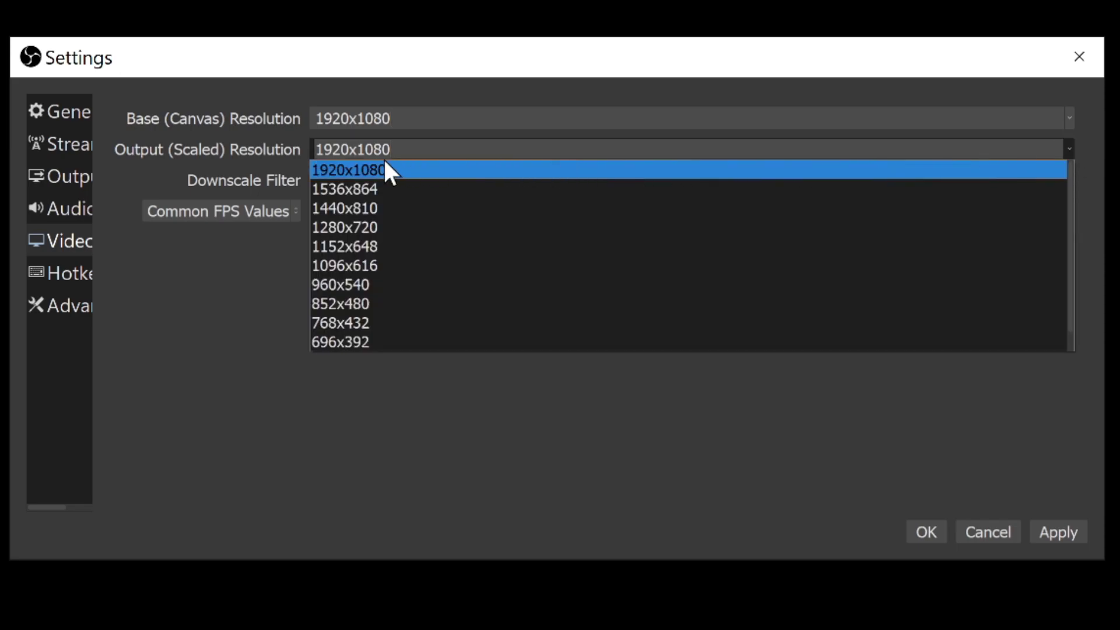
{"action": "left_click", "coordinate": [345, 170]}
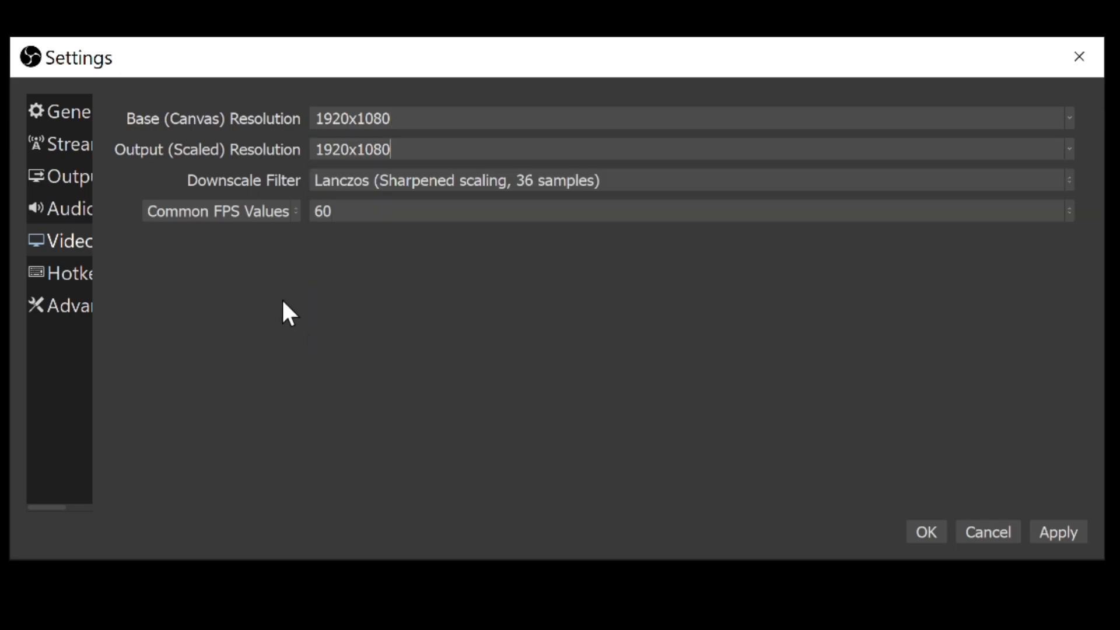
{"action": "mouse_move", "coordinate": [1073, 187]}
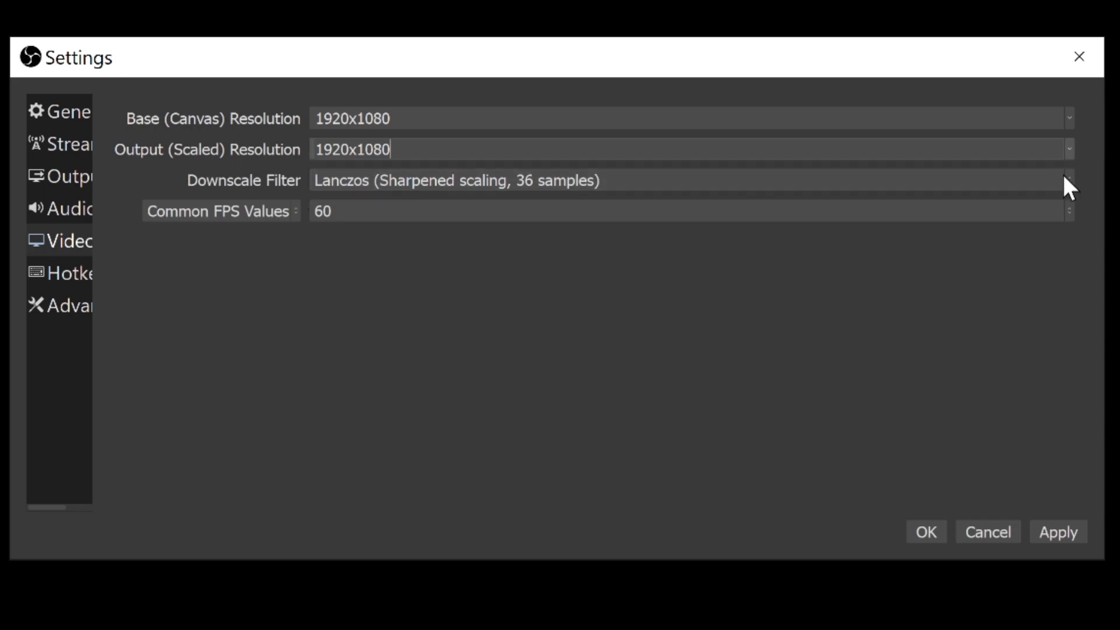
{"action": "left_click", "coordinate": [1069, 176]}
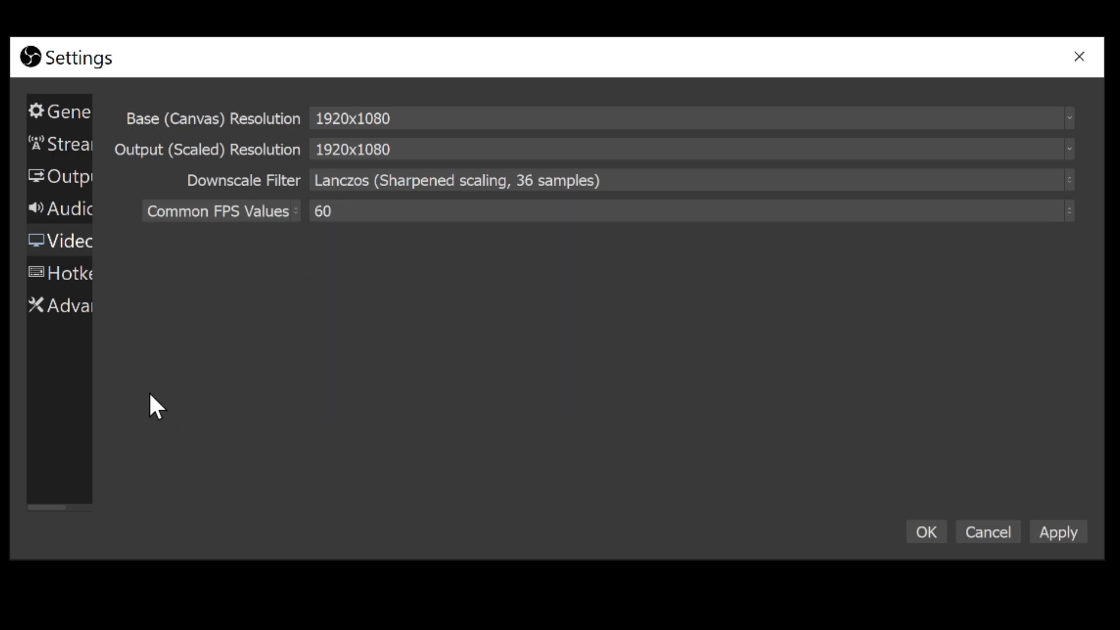
{"action": "mouse_move", "coordinate": [295, 233]}
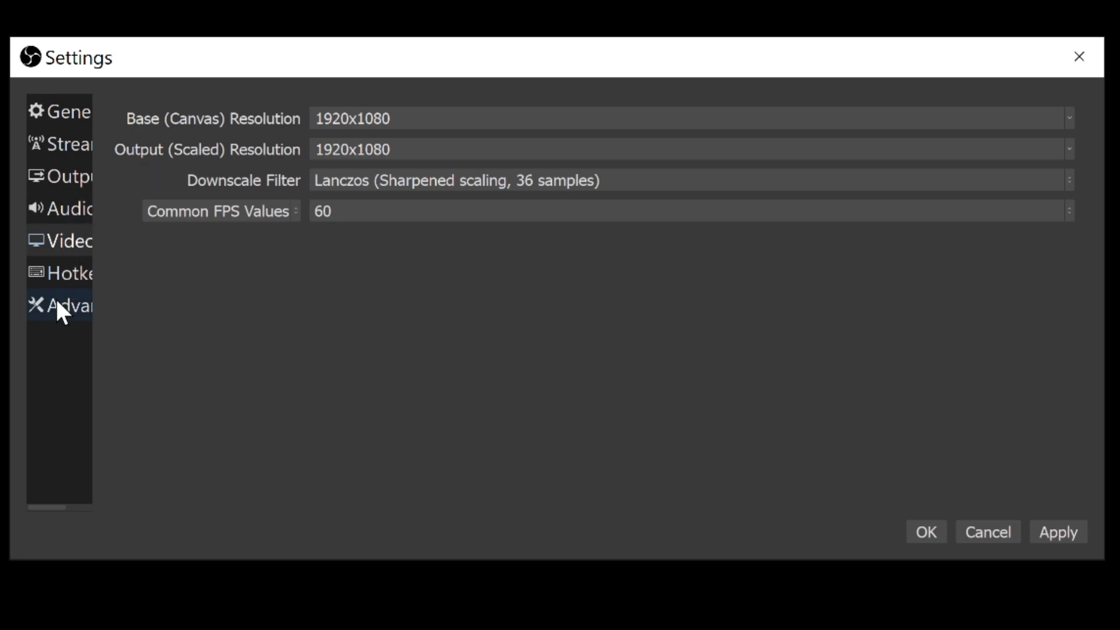
Step: Set maximum reconnect retries to 20 on the Advanced page and apply
{"action": "left_click", "coordinate": [58, 305]}
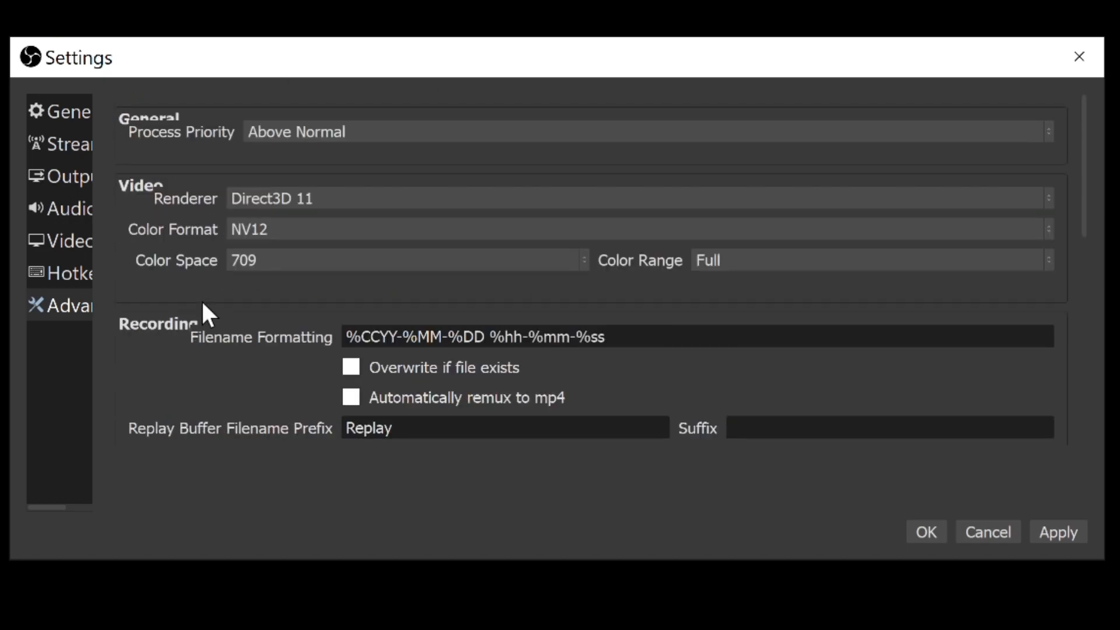
{"action": "scroll", "scroll_direction": "down", "scroll_amount": 3}
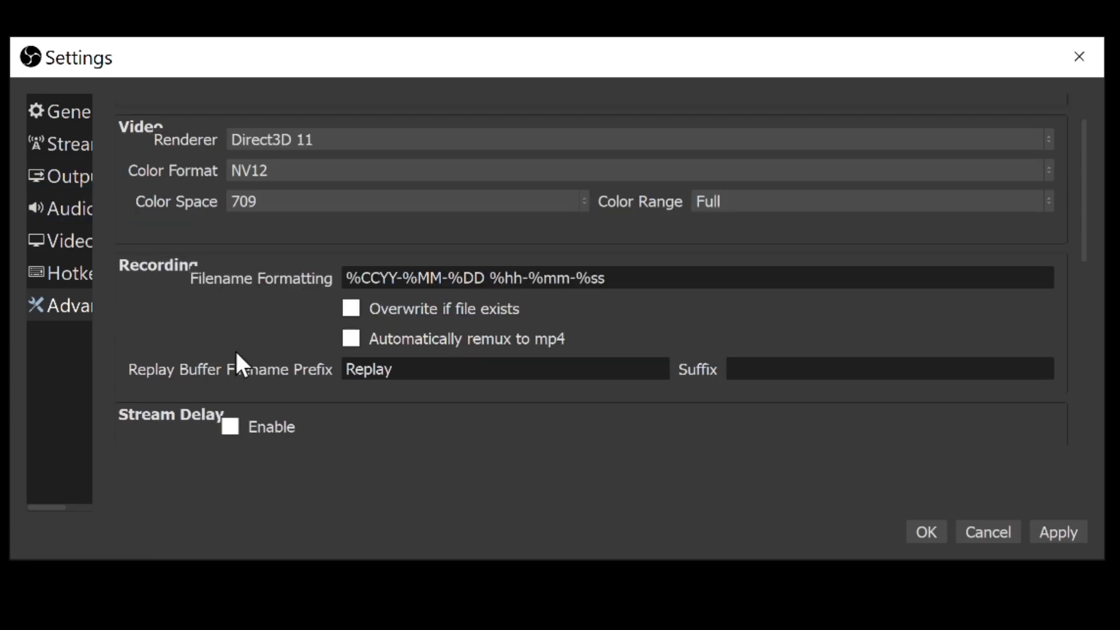
{"action": "scroll", "scroll_direction": "down", "scroll_amount": 3}
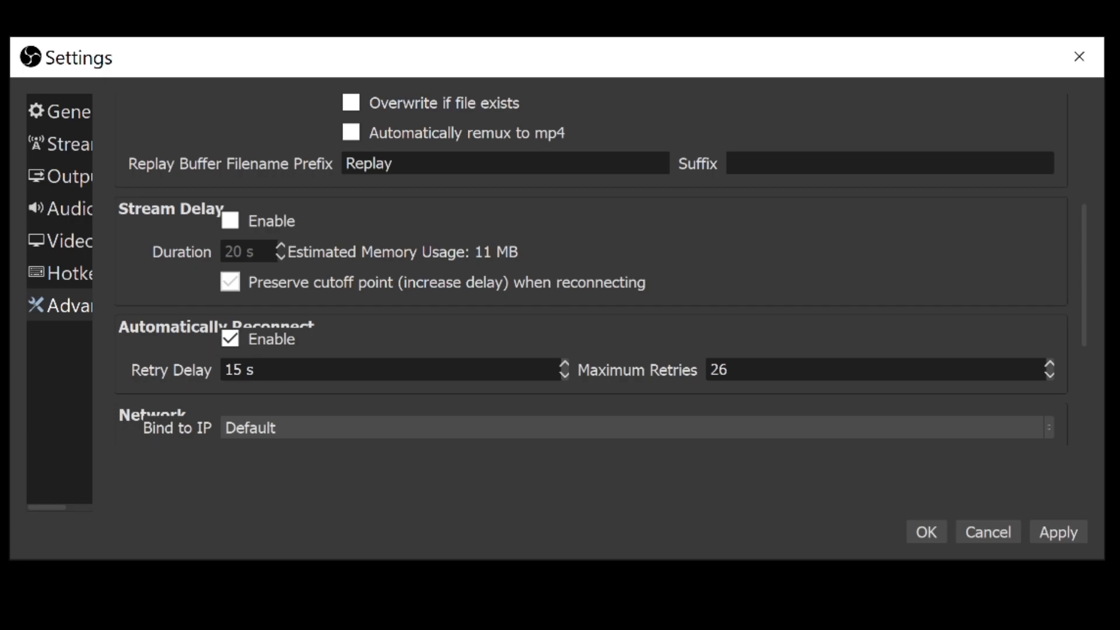
{"action": "mouse_move", "coordinate": [541, 216]}
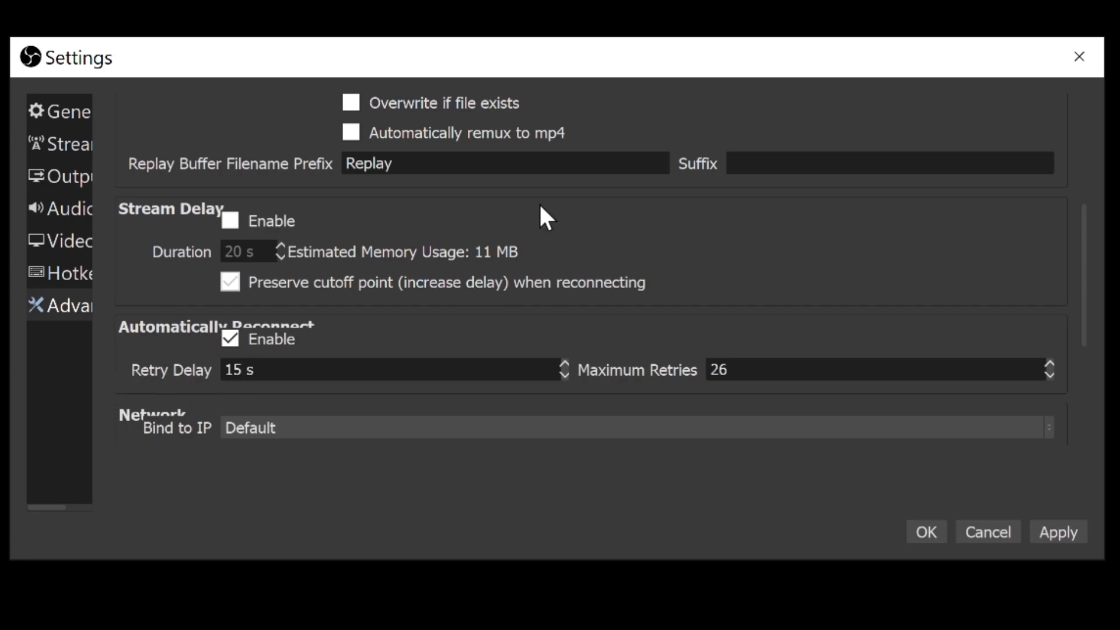
{"action": "scroll", "scroll_direction": "down", "scroll_amount": 3}
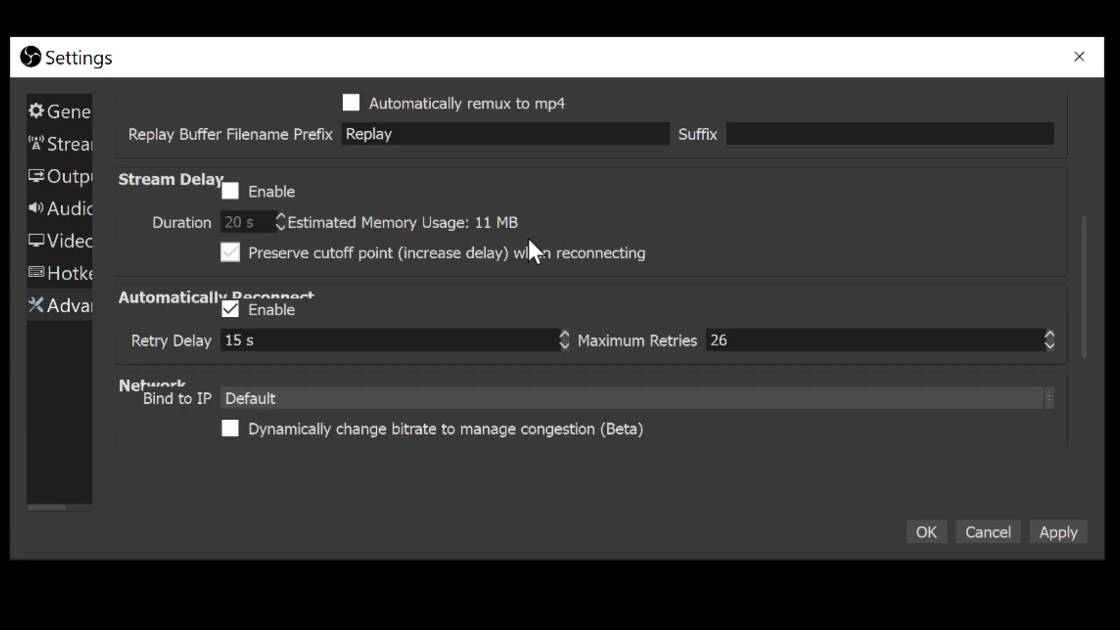
{"action": "mouse_move", "coordinate": [211, 356]}
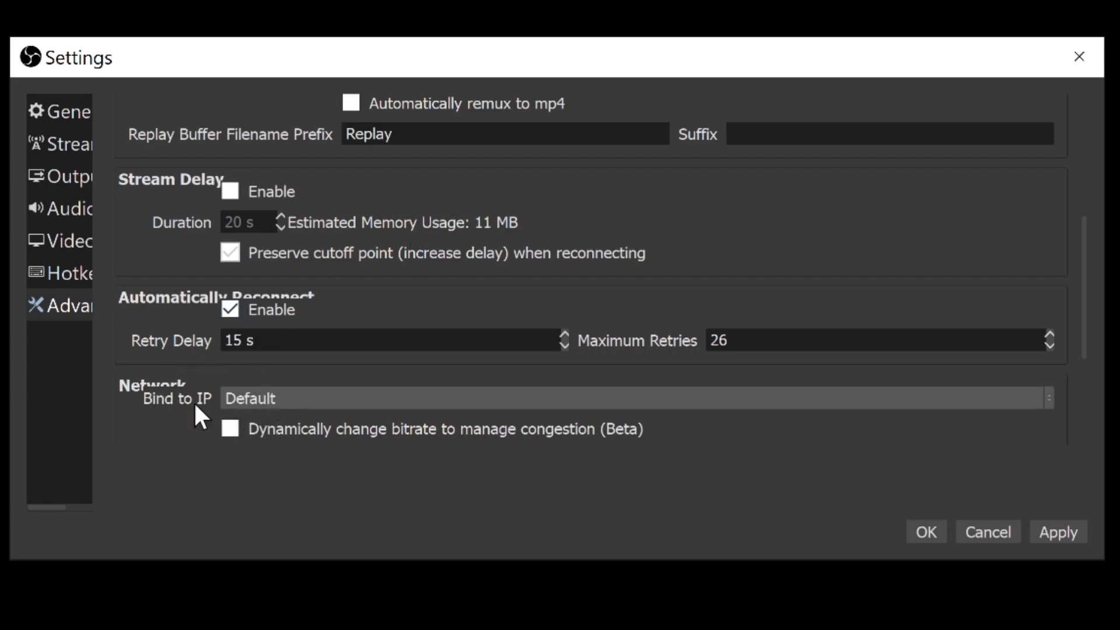
{"action": "triple_click", "coordinate": [233, 340]}
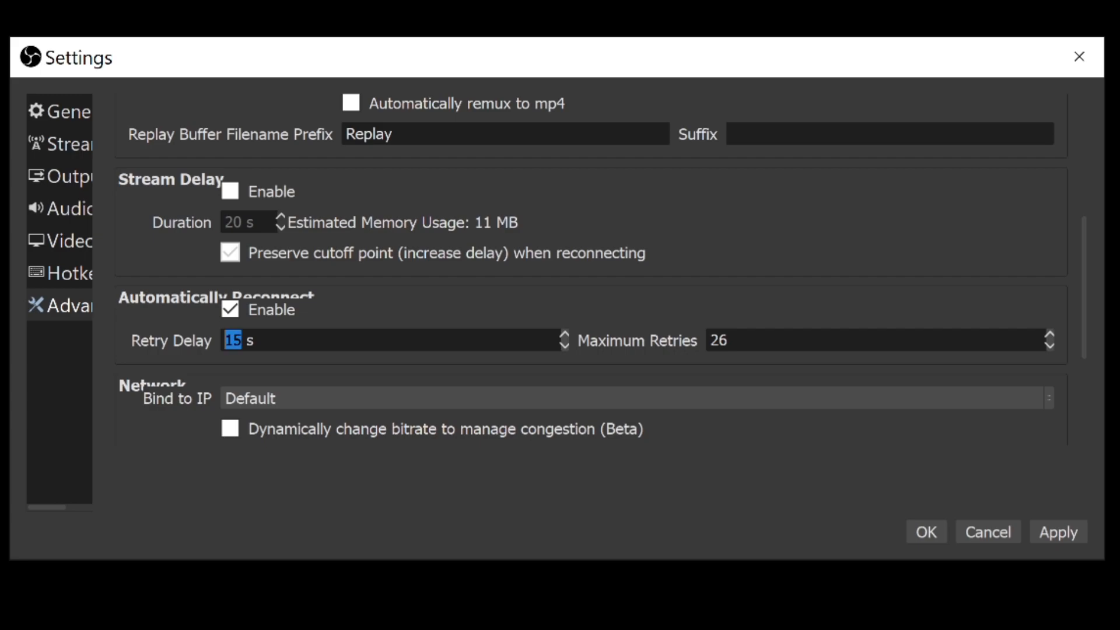
{"action": "left_click", "coordinate": [241, 341]}
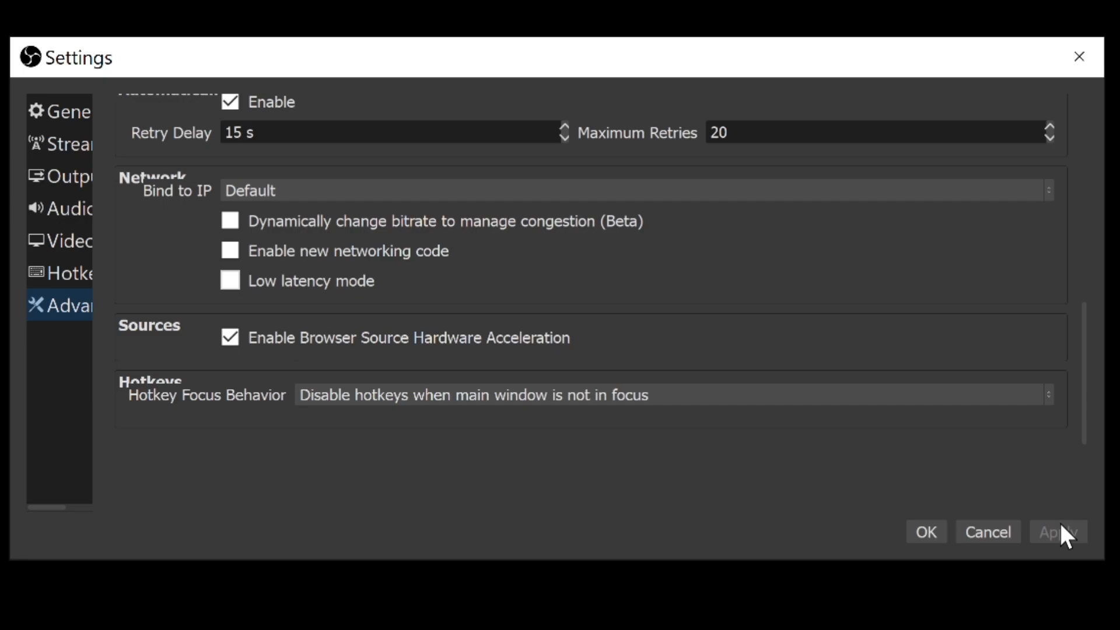
{"action": "left_click", "coordinate": [56, 181]}
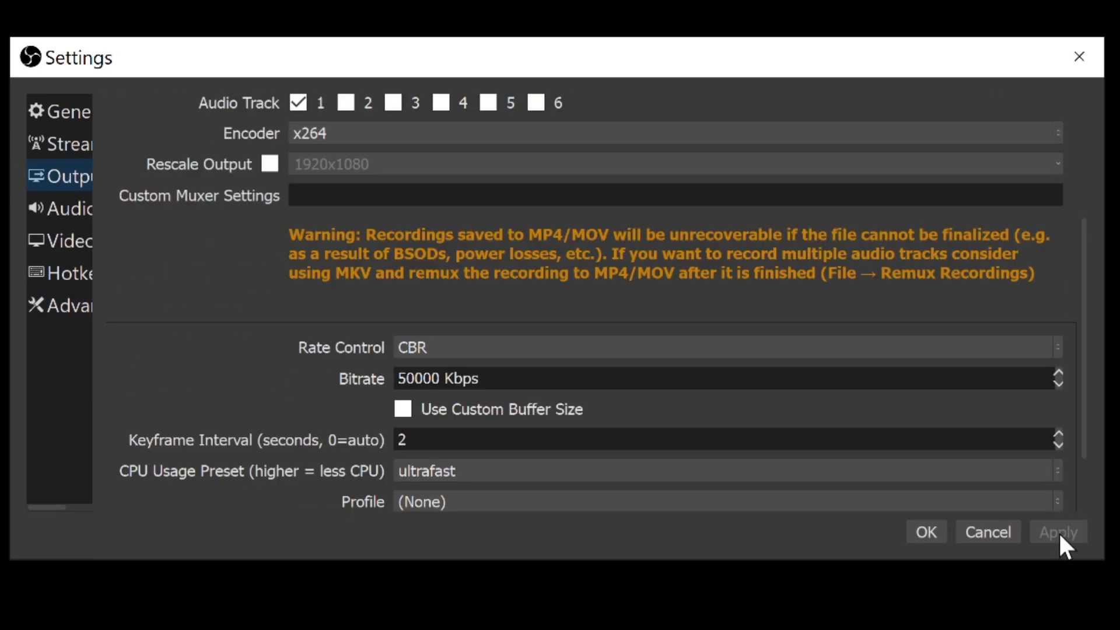
Step: Review the Video page, then check the Shift + R start/stop recording hotkeys
{"action": "left_click", "coordinate": [58, 241]}
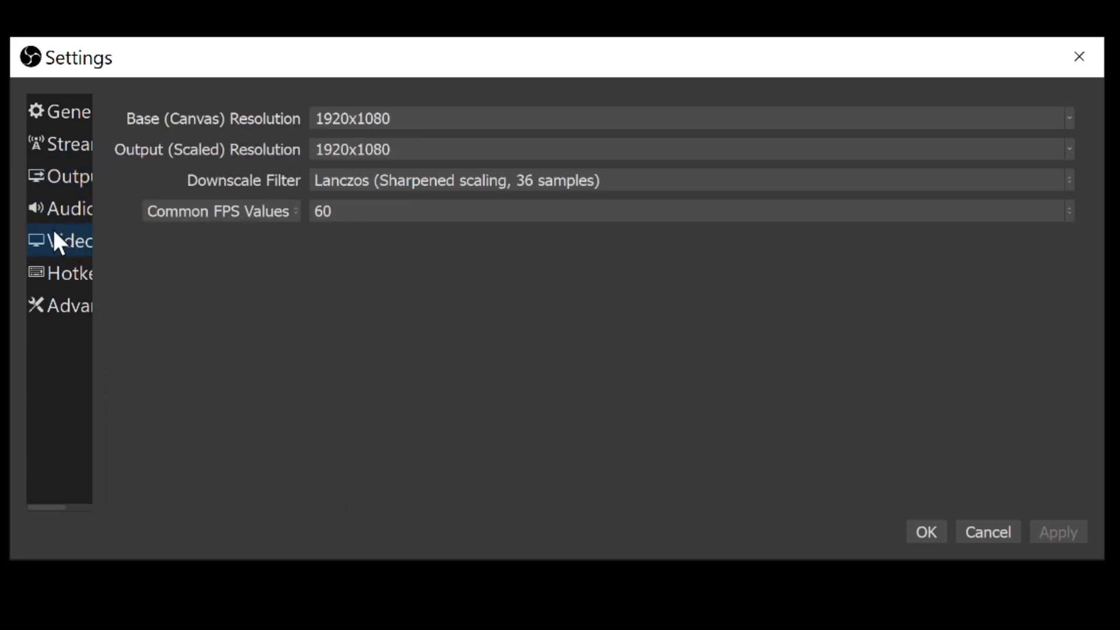
{"action": "left_click", "coordinate": [53, 273]}
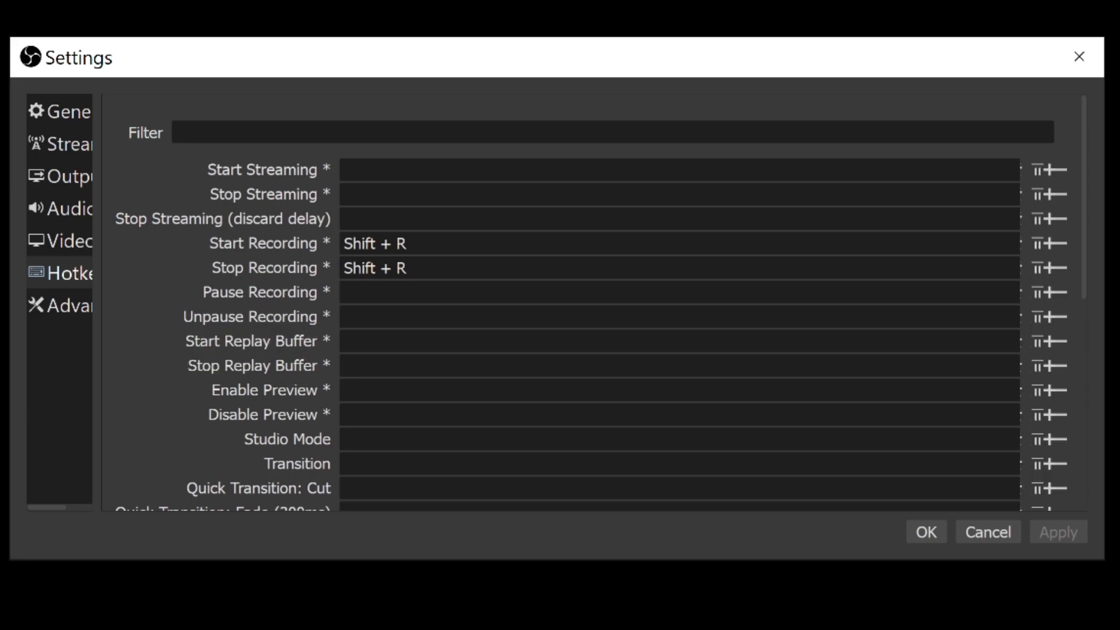
{"action": "mouse_move", "coordinate": [926, 532]}
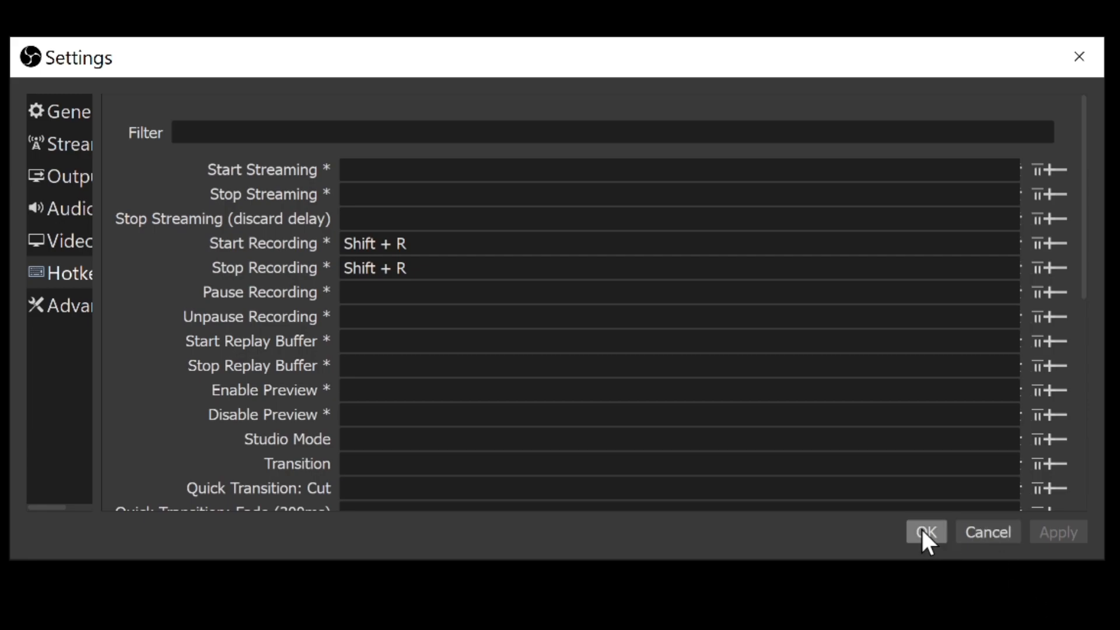
Step: Save all settings with OK and return to the main OBS window
{"action": "left_click", "coordinate": [926, 533]}
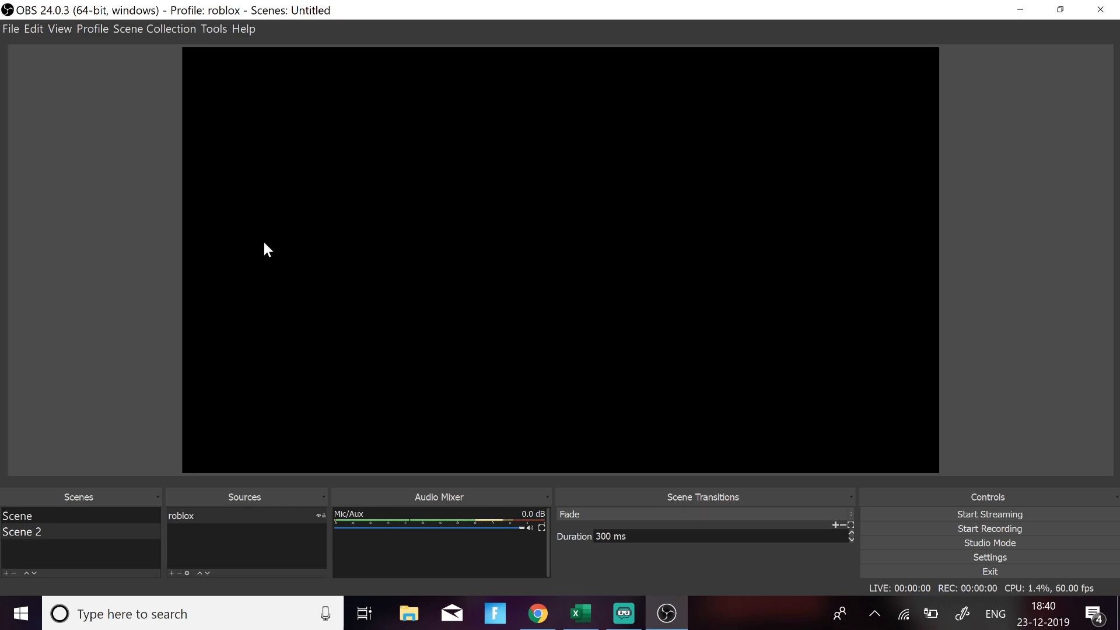
{"action": "mouse_move", "coordinate": [286, 369]}
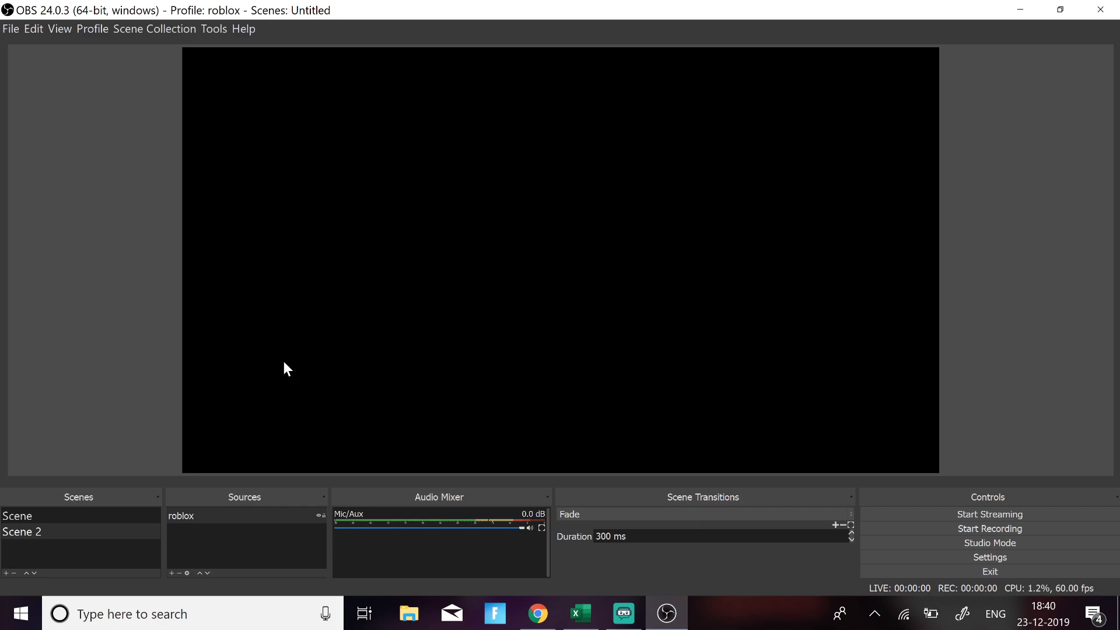
{"action": "mouse_move", "coordinate": [650, 142]}
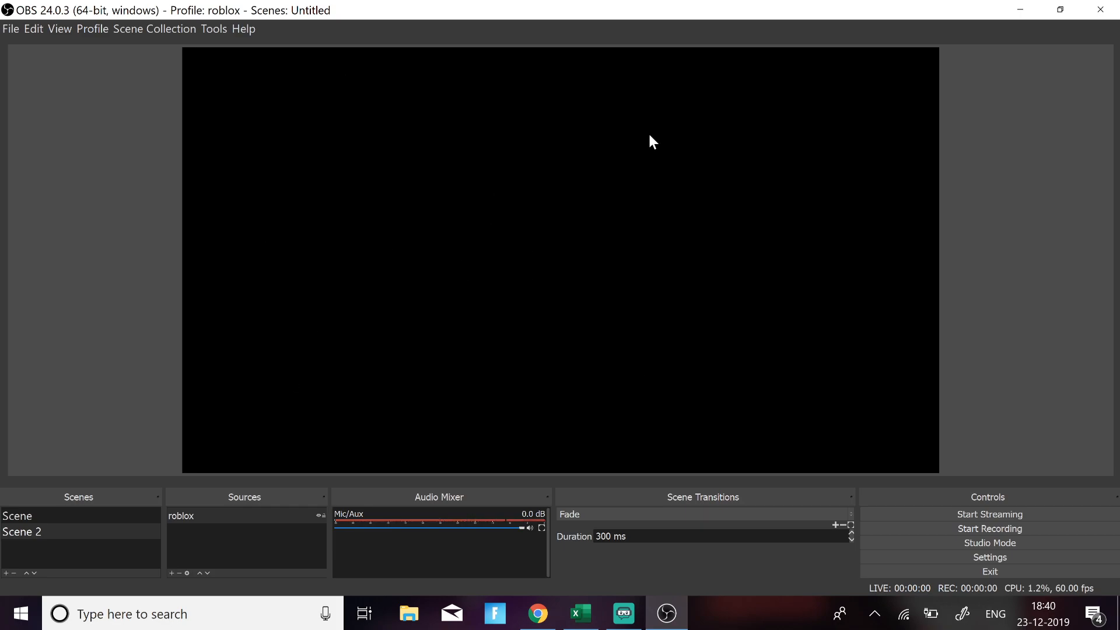
{"action": "mouse_move", "coordinate": [440, 158]}
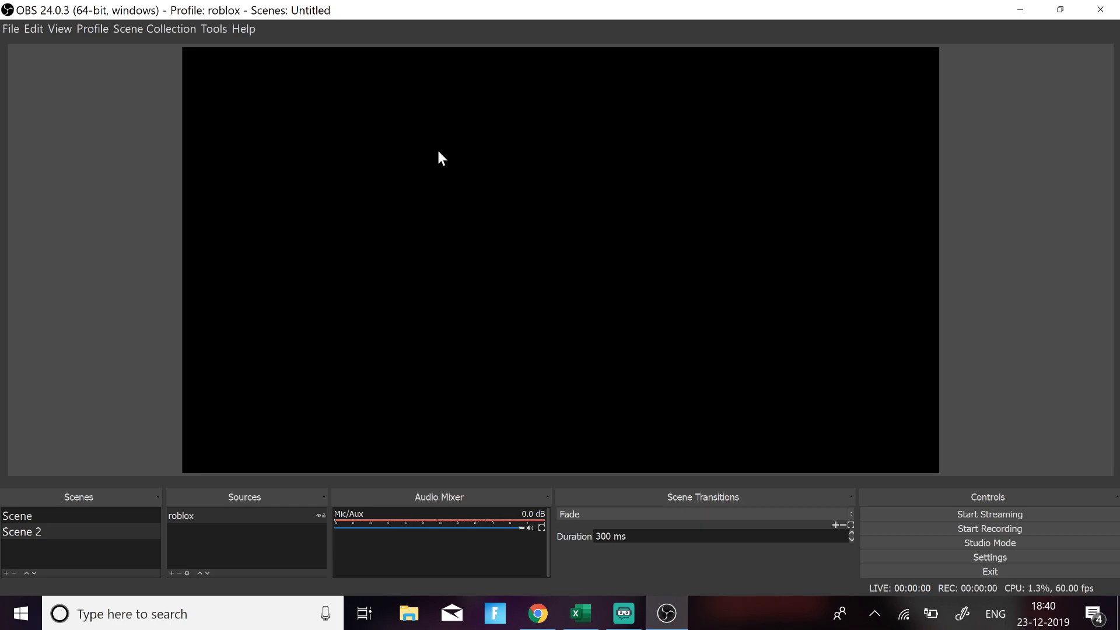
{"action": "mouse_move", "coordinate": [547, 374]}
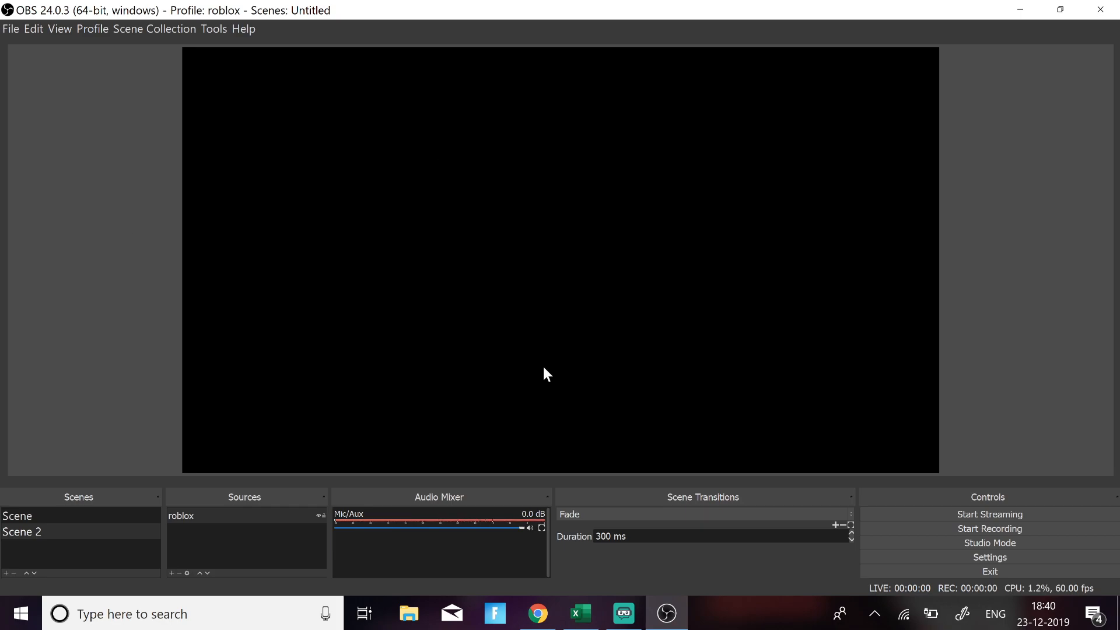
{"action": "mouse_move", "coordinate": [484, 301]}
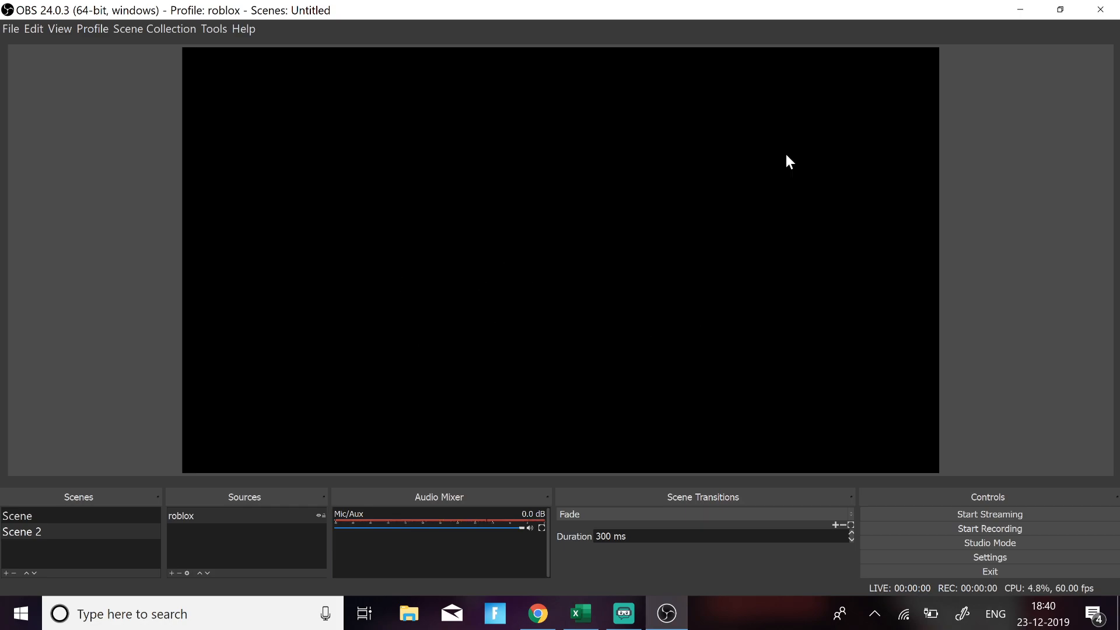
{"action": "mouse_move", "coordinate": [932, 63]}
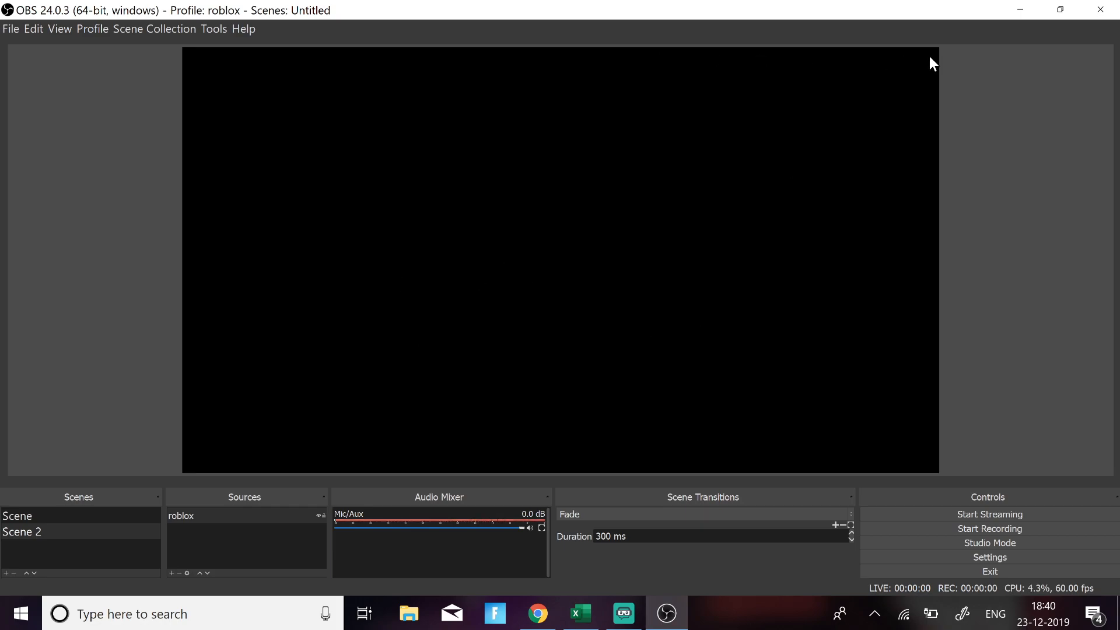
{"action": "mouse_move", "coordinate": [939, 54]}
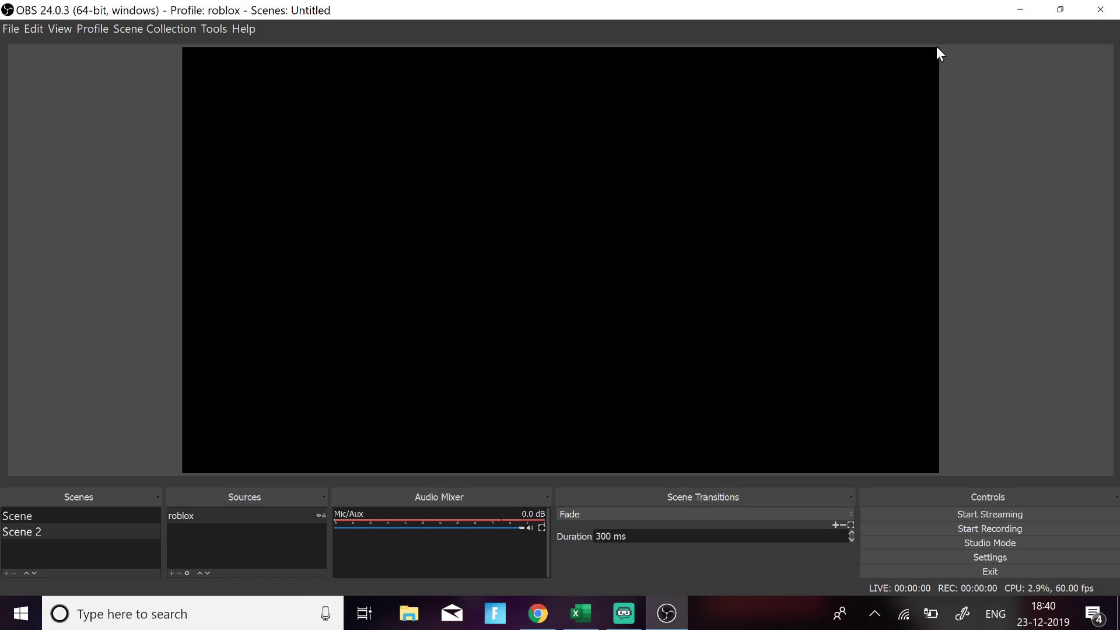